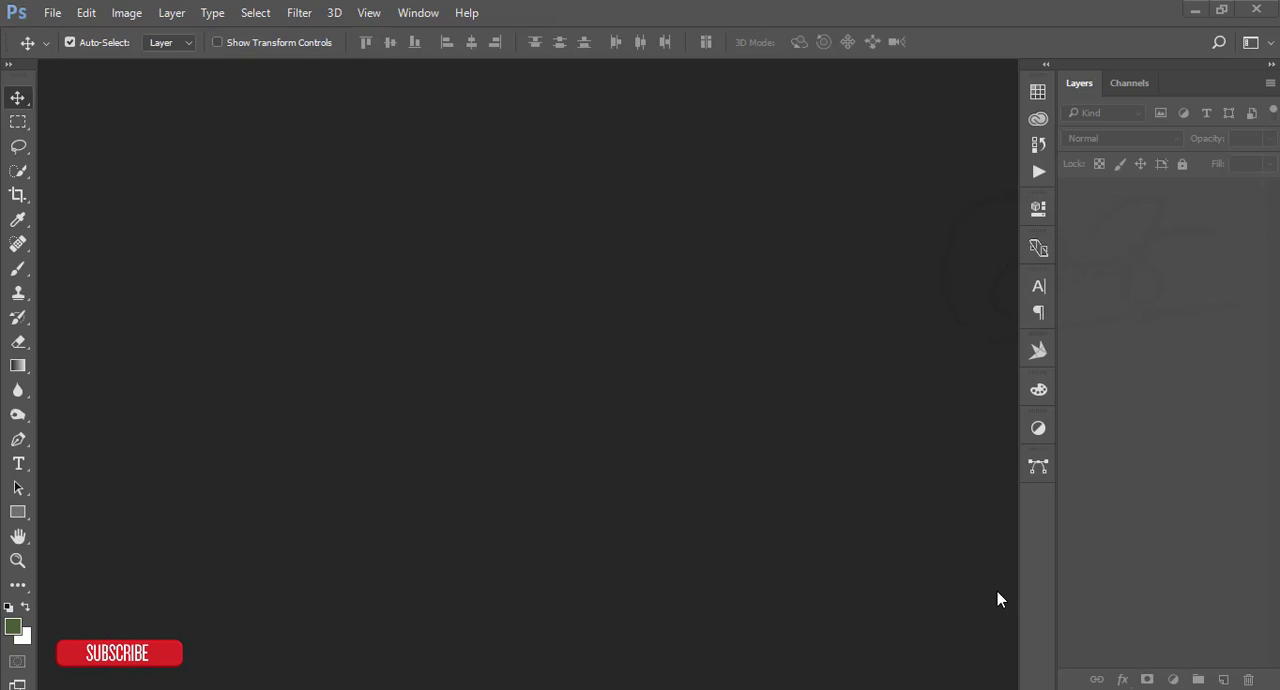
mouse_move(227, 193)
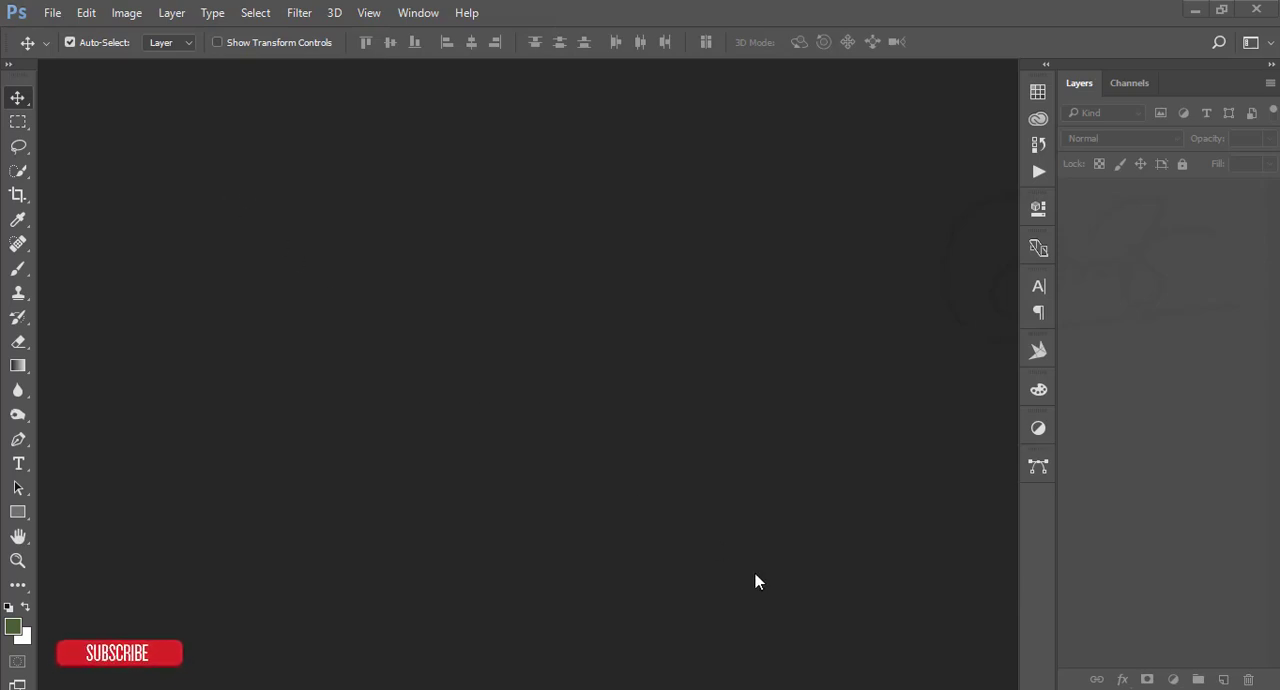
mouse_move(343, 223)
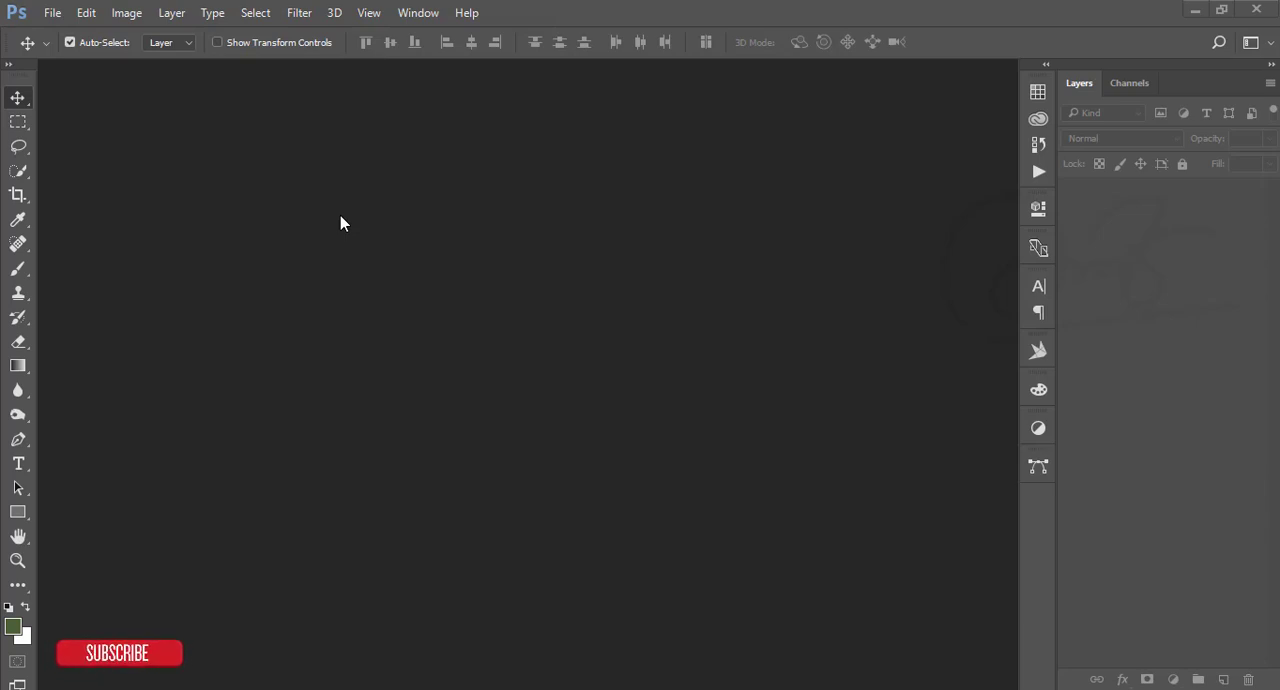
mouse_move(465, 286)
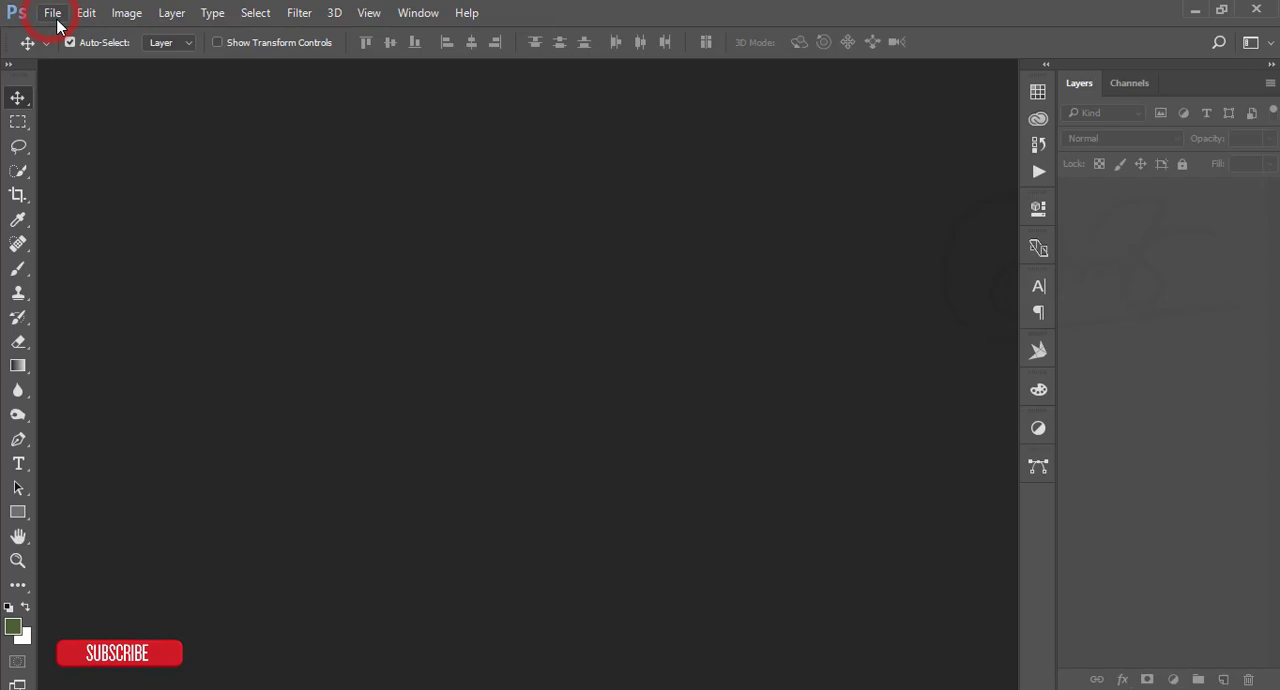
Step: Open the flower keeper portrait JPG and Coverd.jpg from the 17-08-18 folder
click(62, 14)
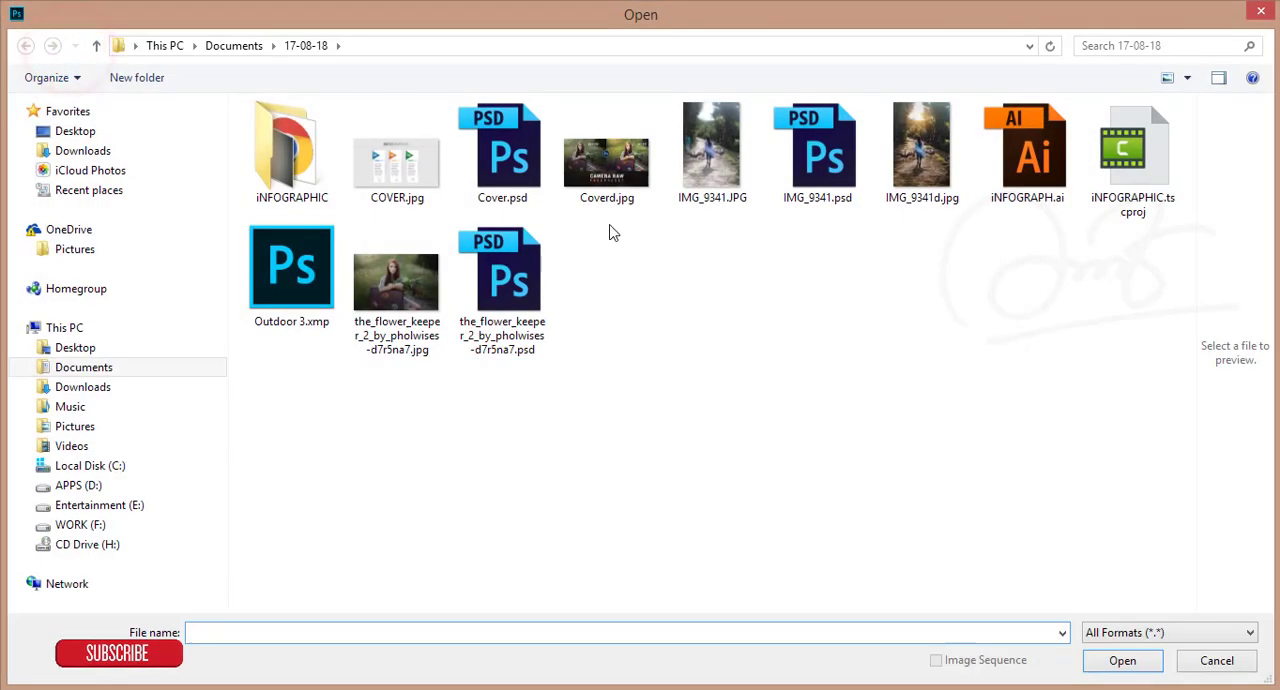
click(607, 160)
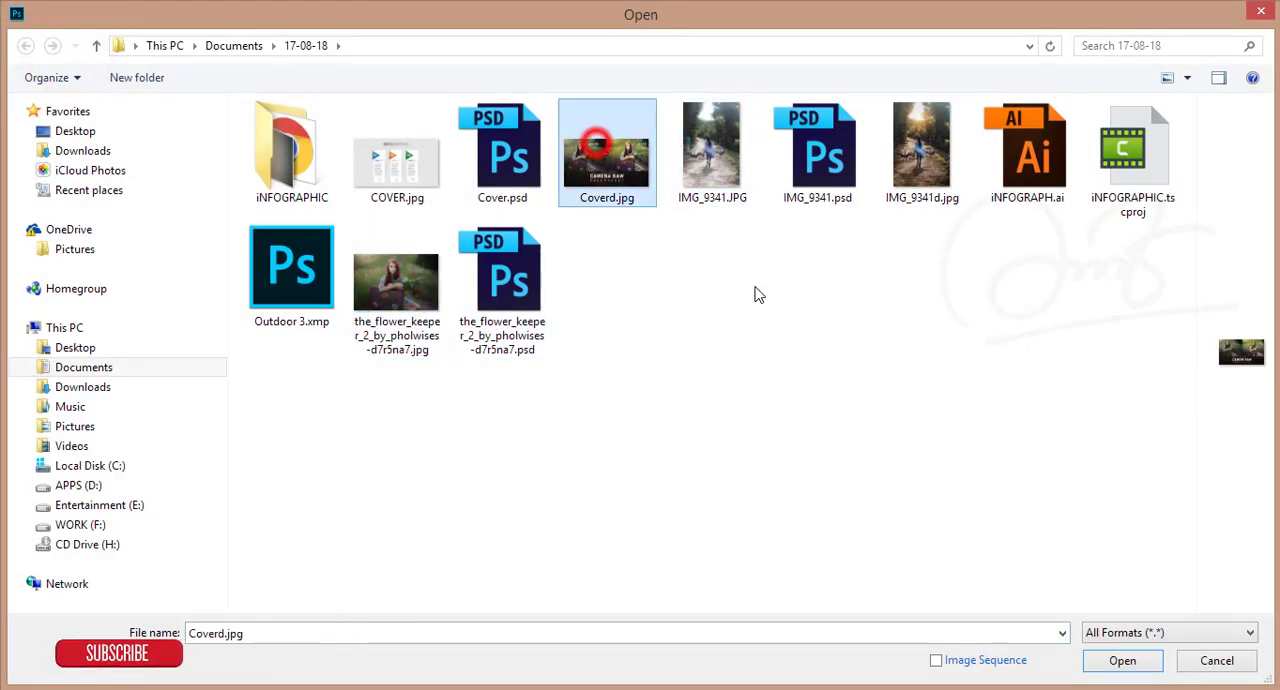
click(1126, 660)
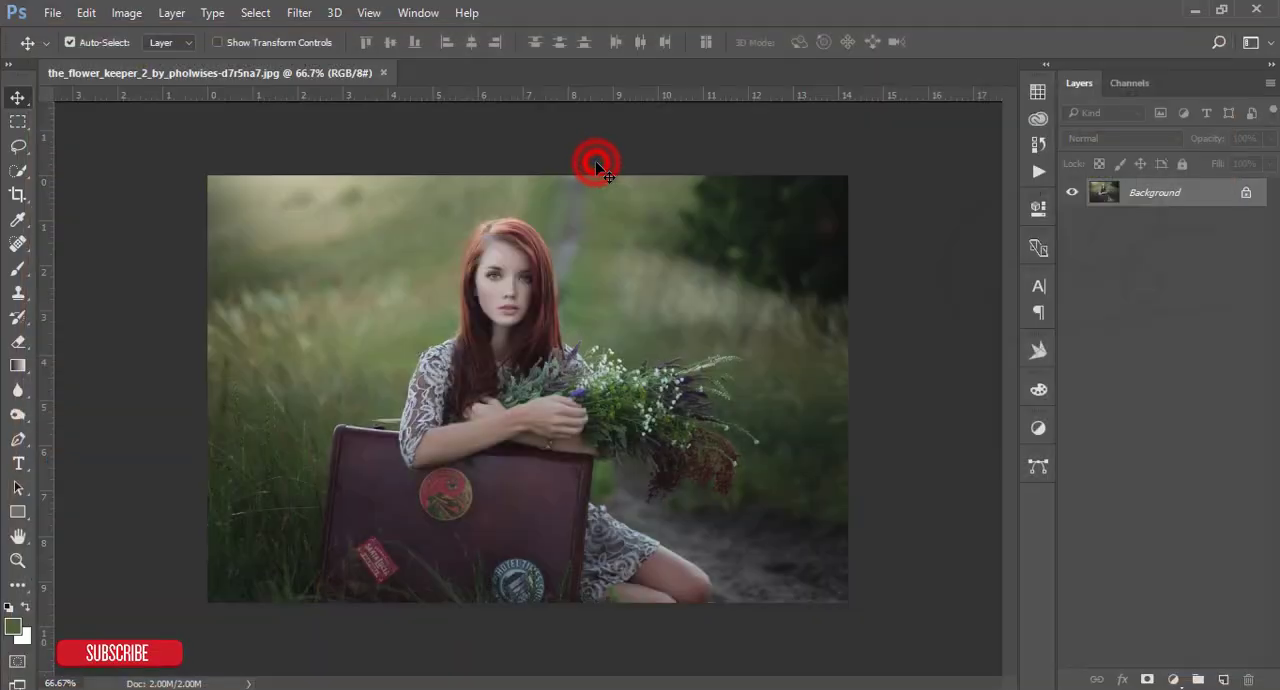
Step: Switch to the Coverd.jpg 'Camera Raw Free Preset' before-and-after document
click(476, 72)
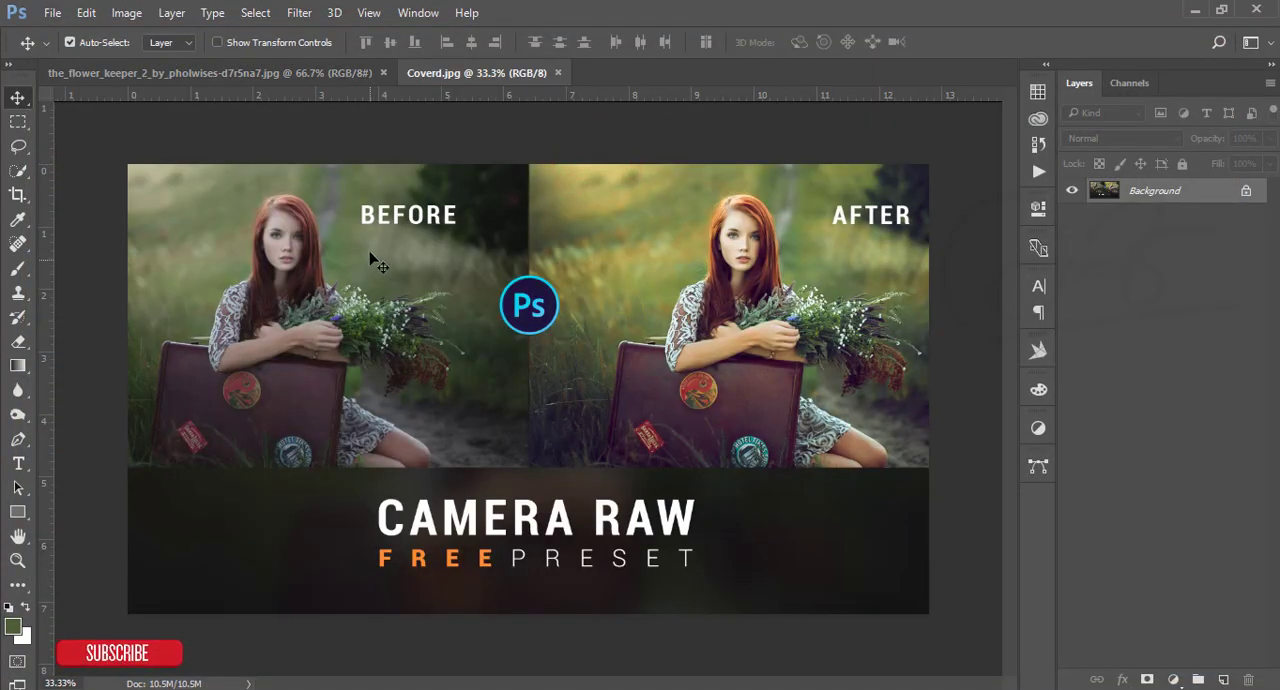
mouse_move(852, 262)
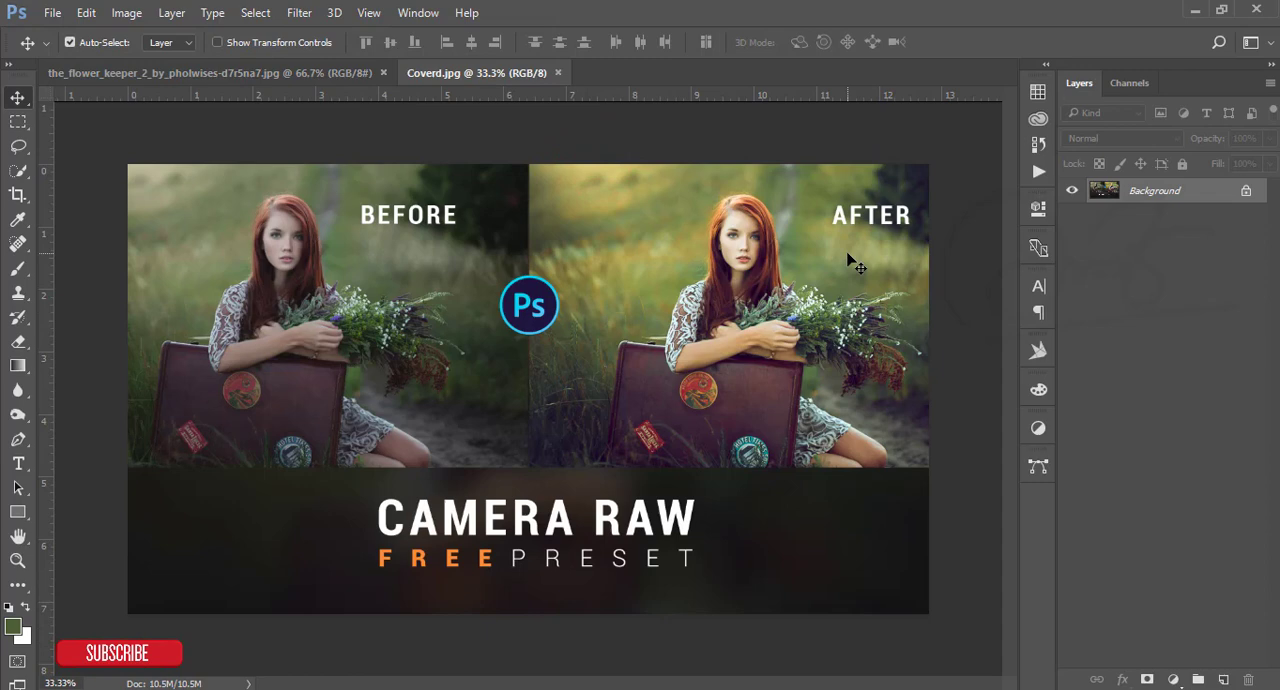
mouse_move(745, 198)
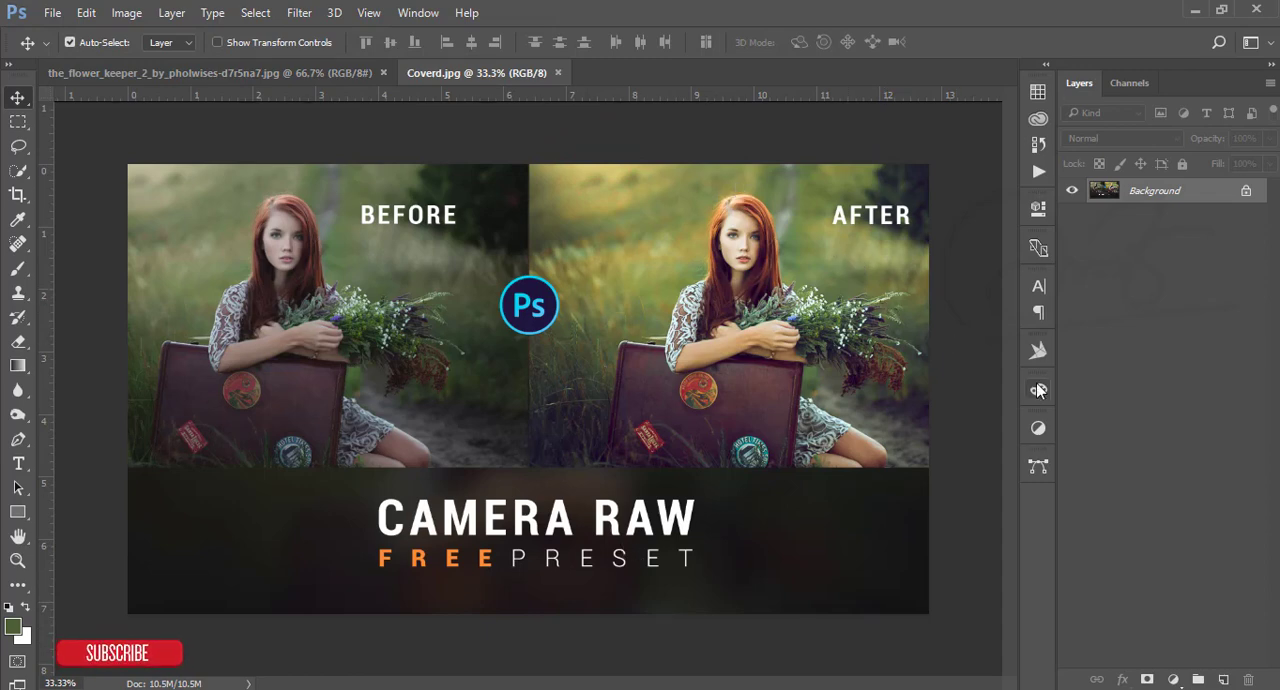
mouse_move(790, 305)
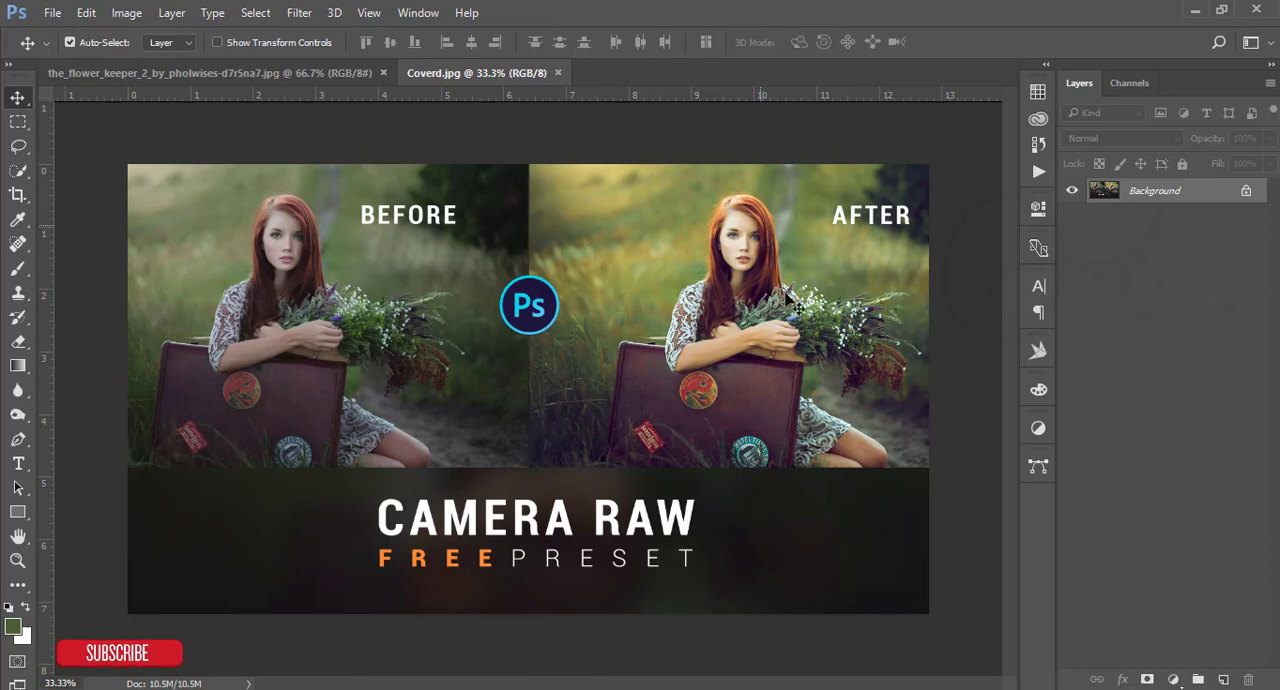
mouse_move(830, 405)
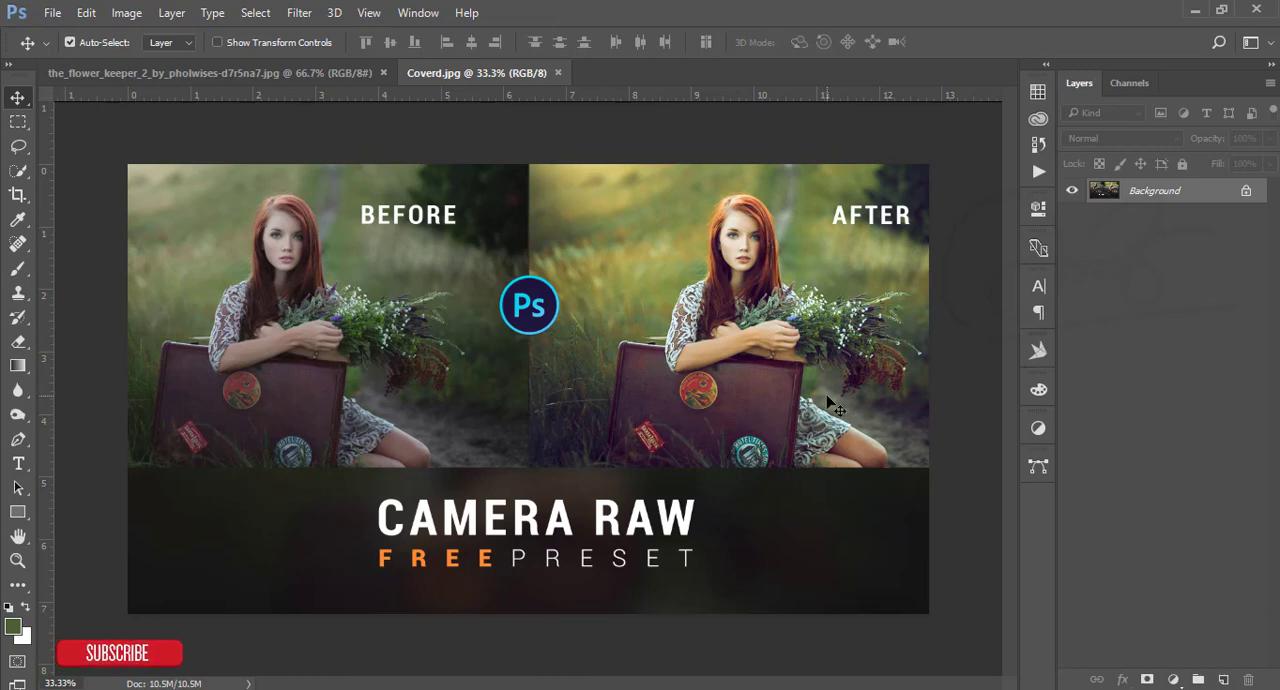
mouse_move(678, 315)
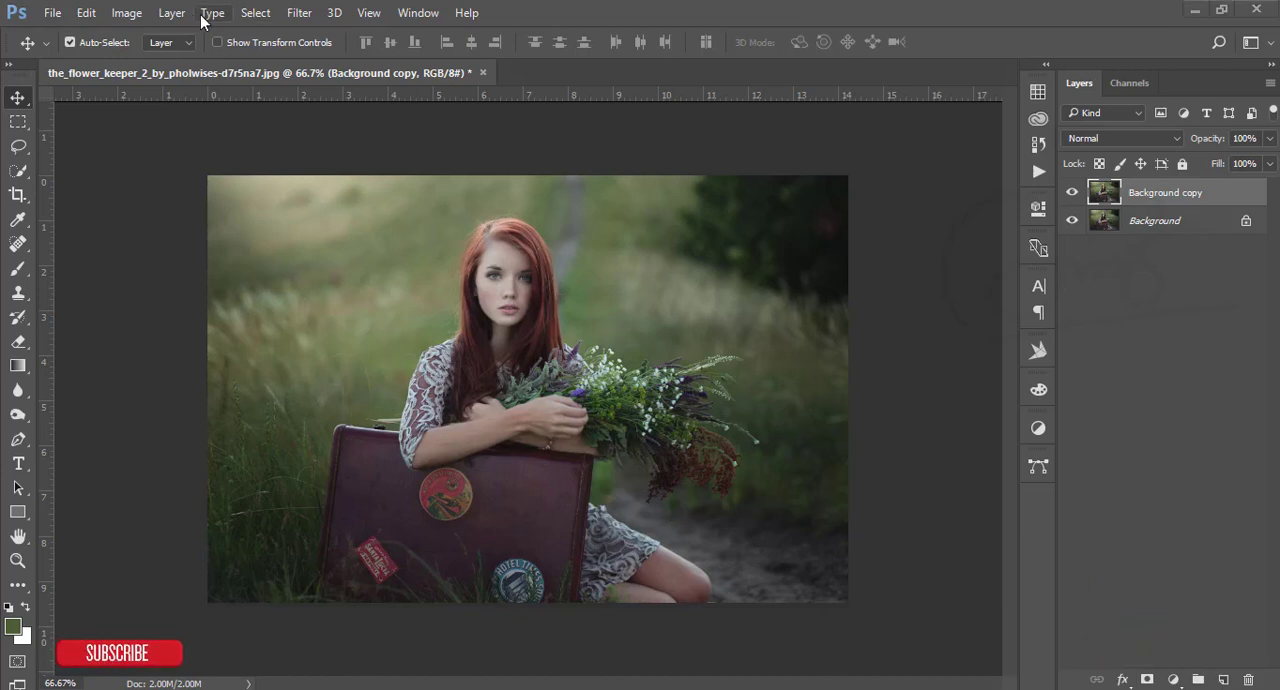
Step: Launch the Camera Raw Filter on the duplicated Background copy layer
click(299, 12)
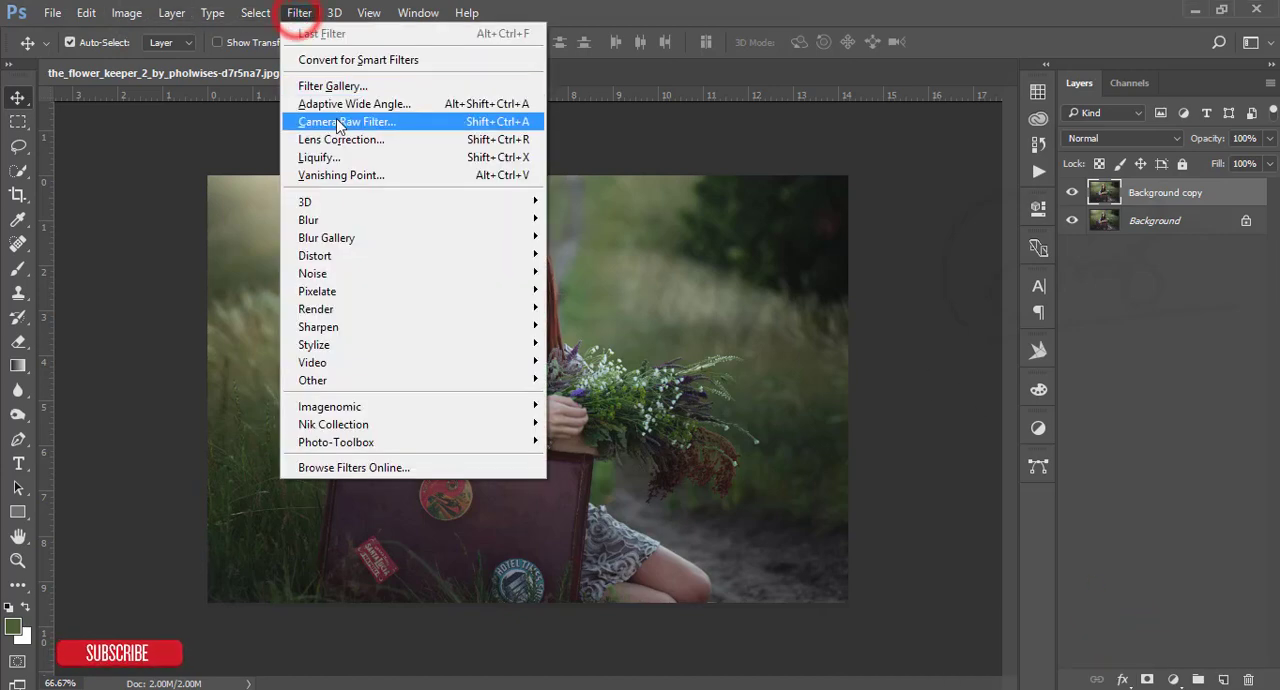
click(345, 121)
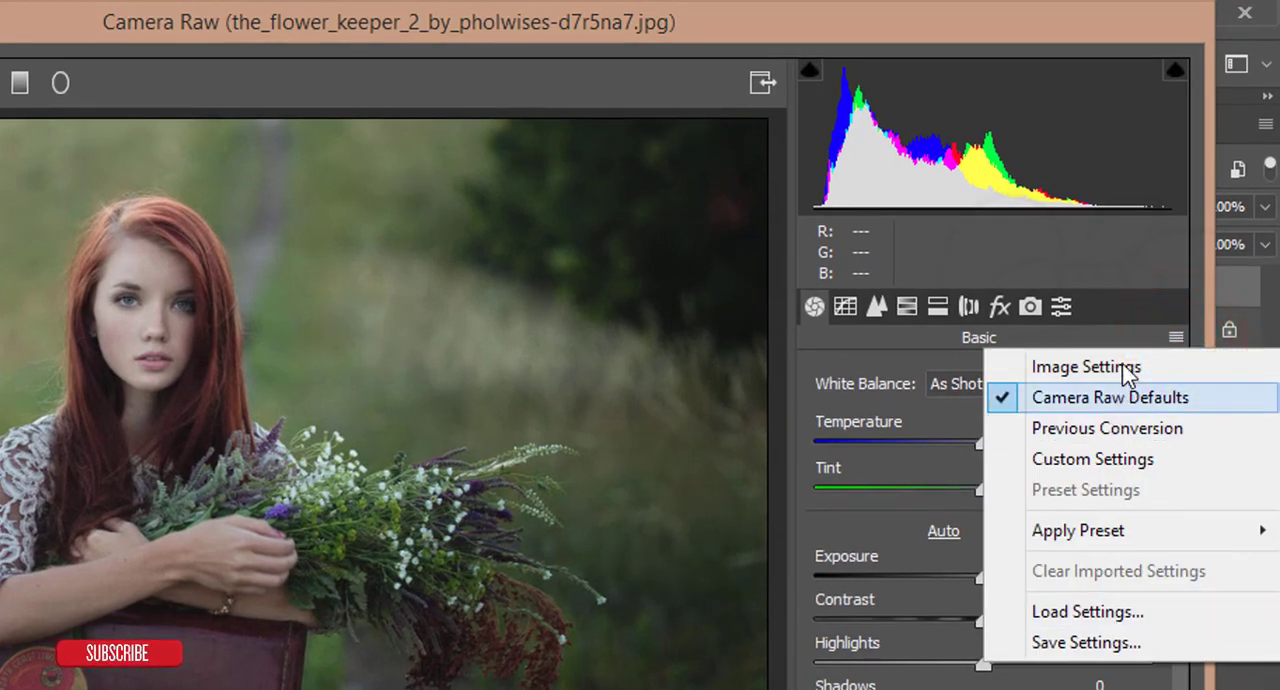
mouse_move(1087, 611)
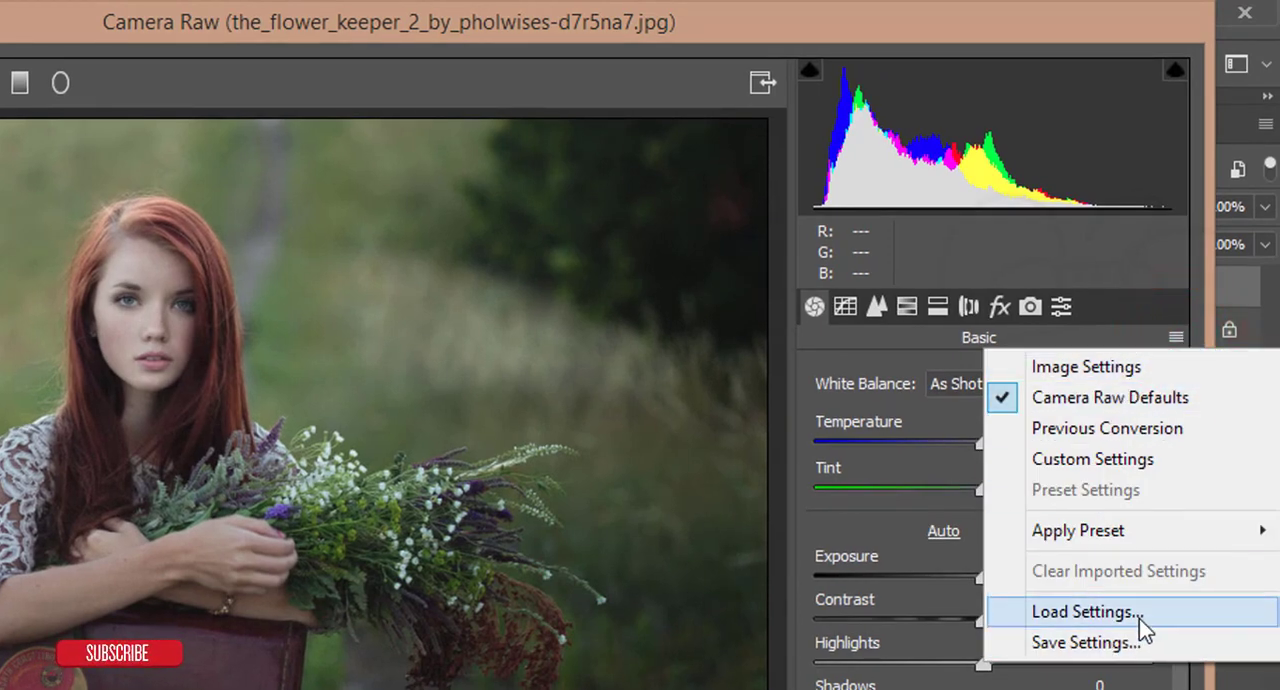
Step: Load the Outdoor 3.xmp Camera Raw settings from Documents > 17-08-18
click(1085, 611)
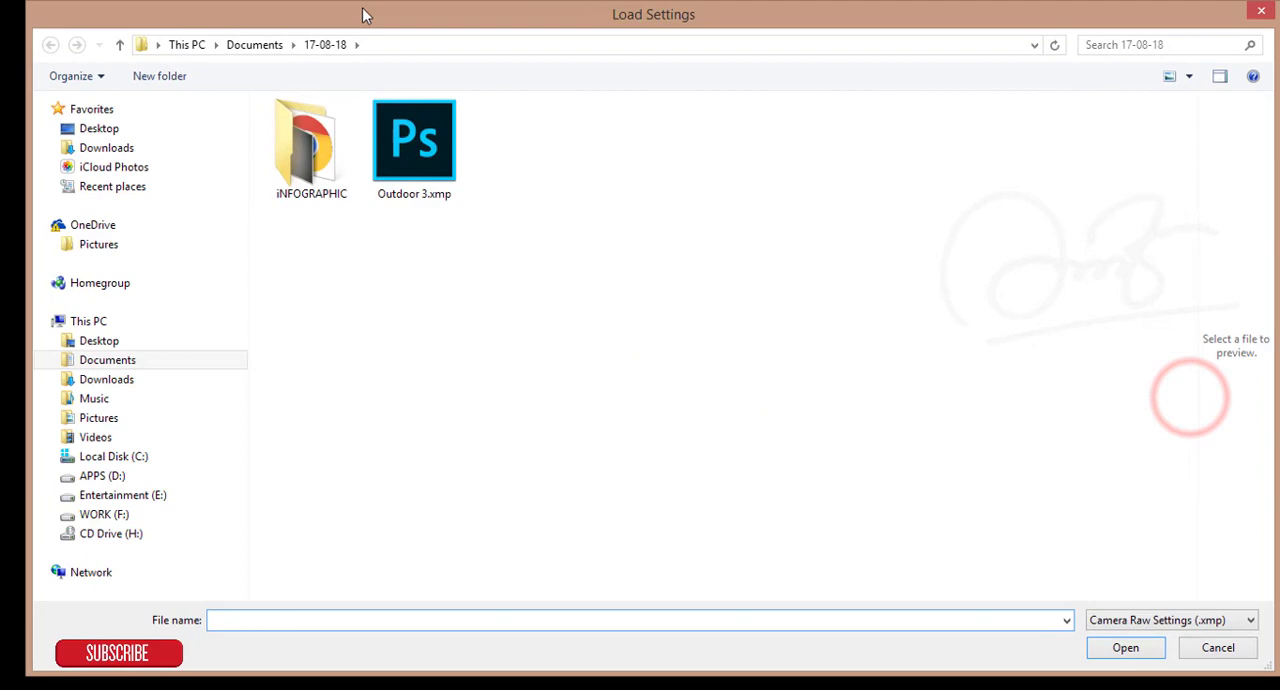
click(108, 359)
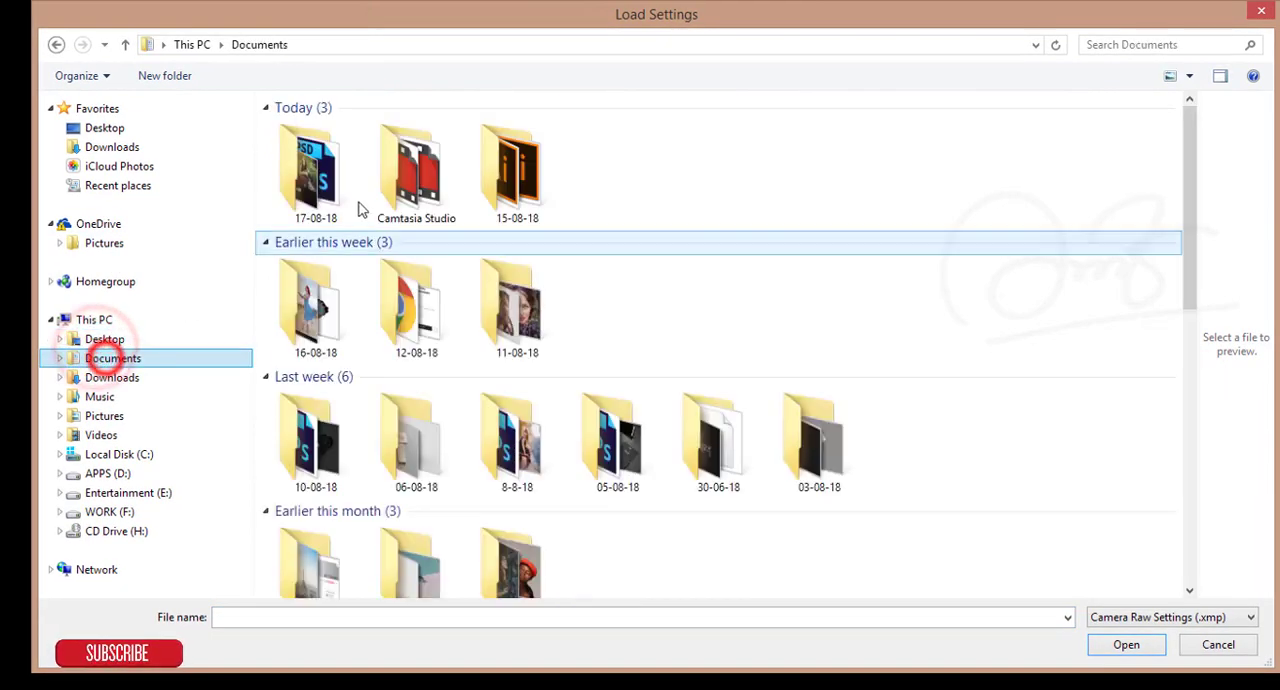
double_click(308, 160)
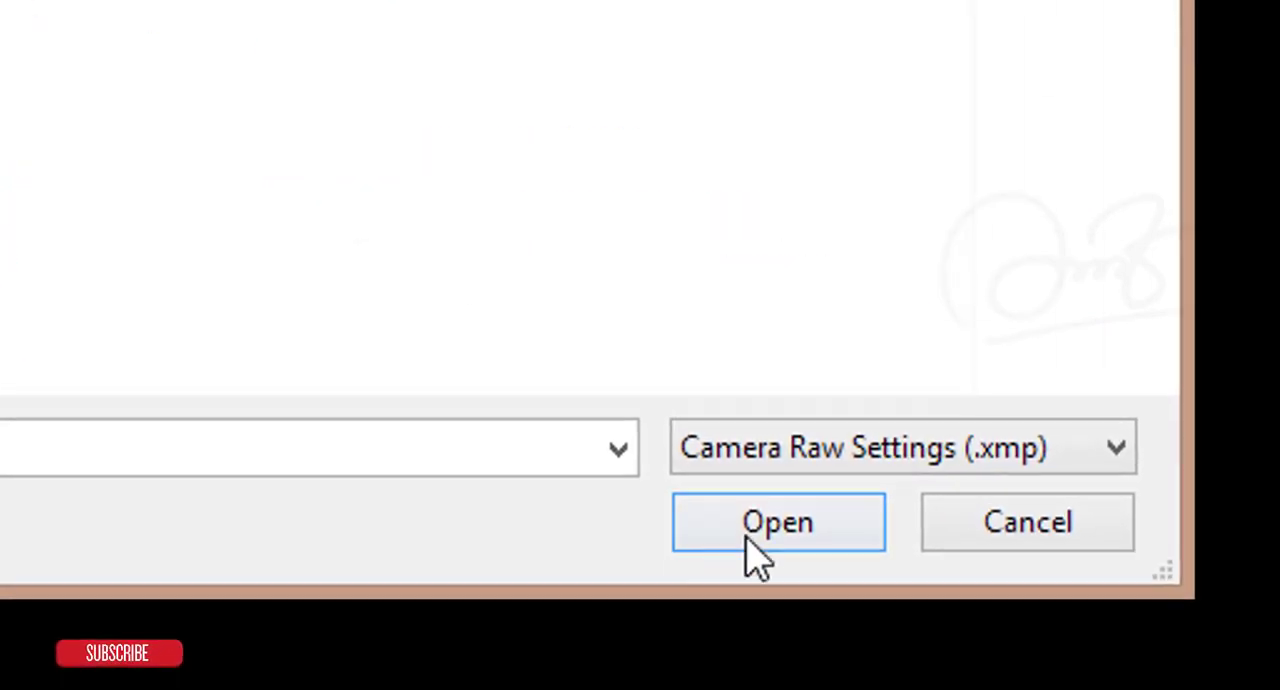
click(778, 522)
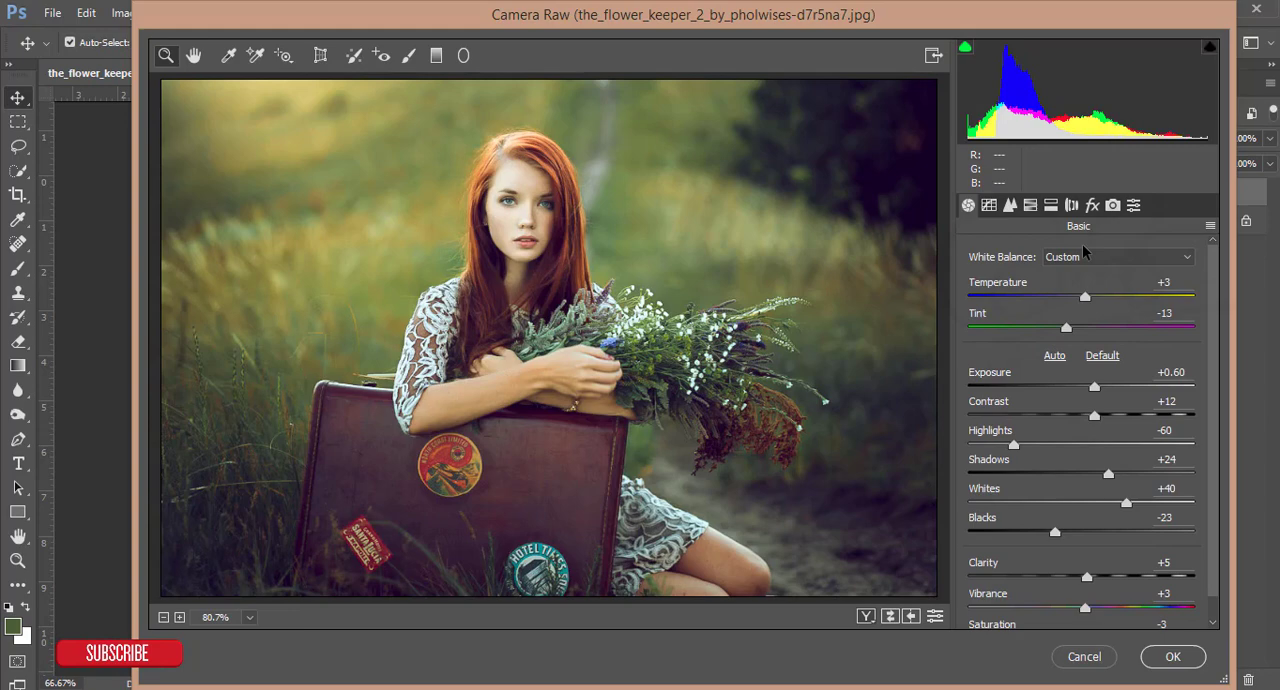
mouse_move(1091, 386)
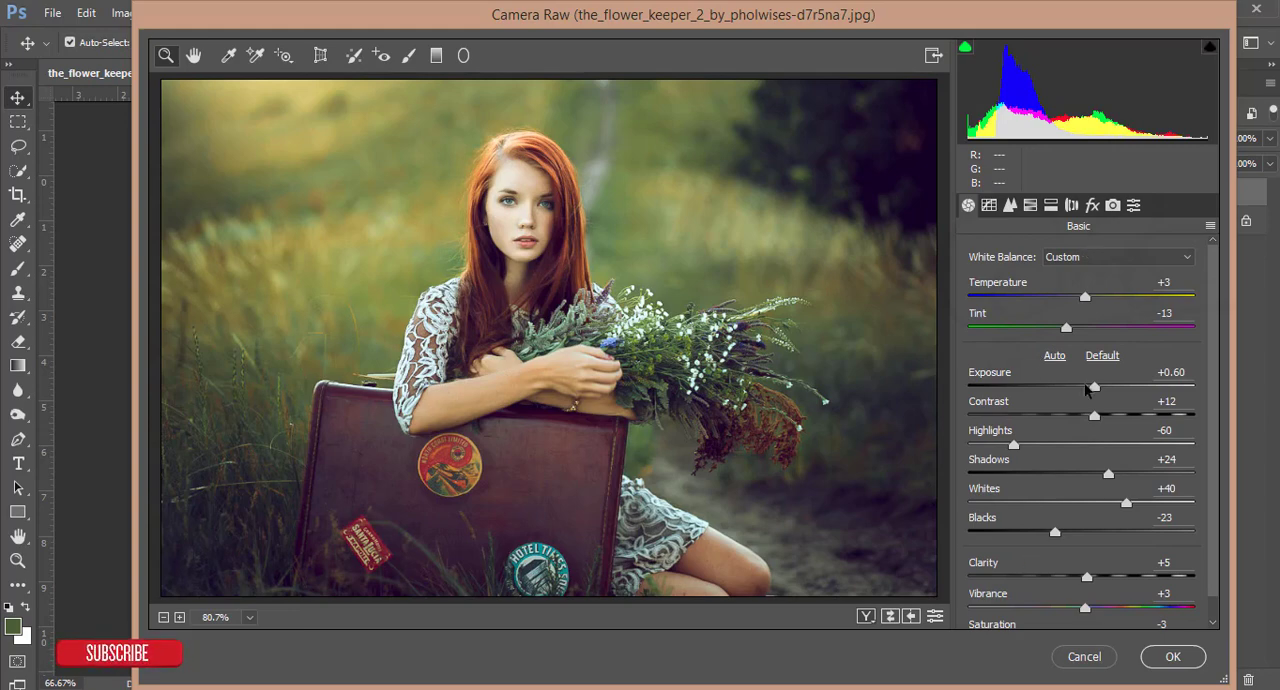
Step: Raise Exposure to +0.80 in the Basic panel and scroll further down
drag(1093, 387, 1095, 387)
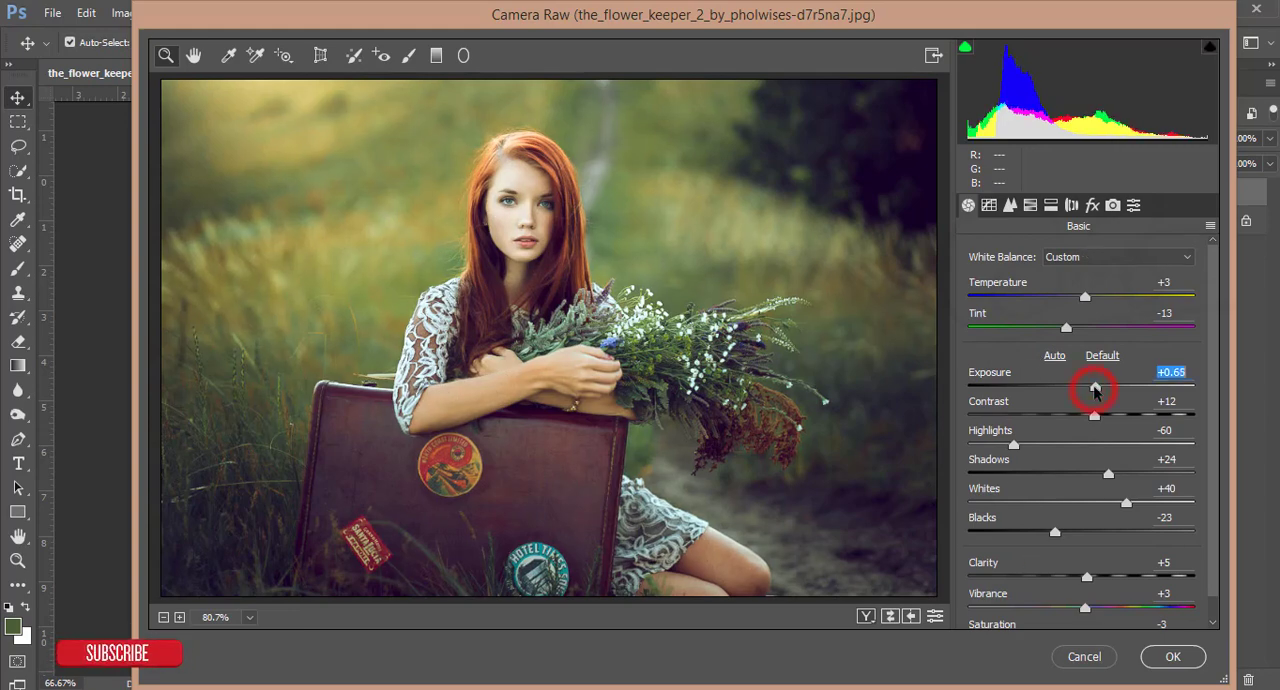
drag(1095, 386, 1100, 386)
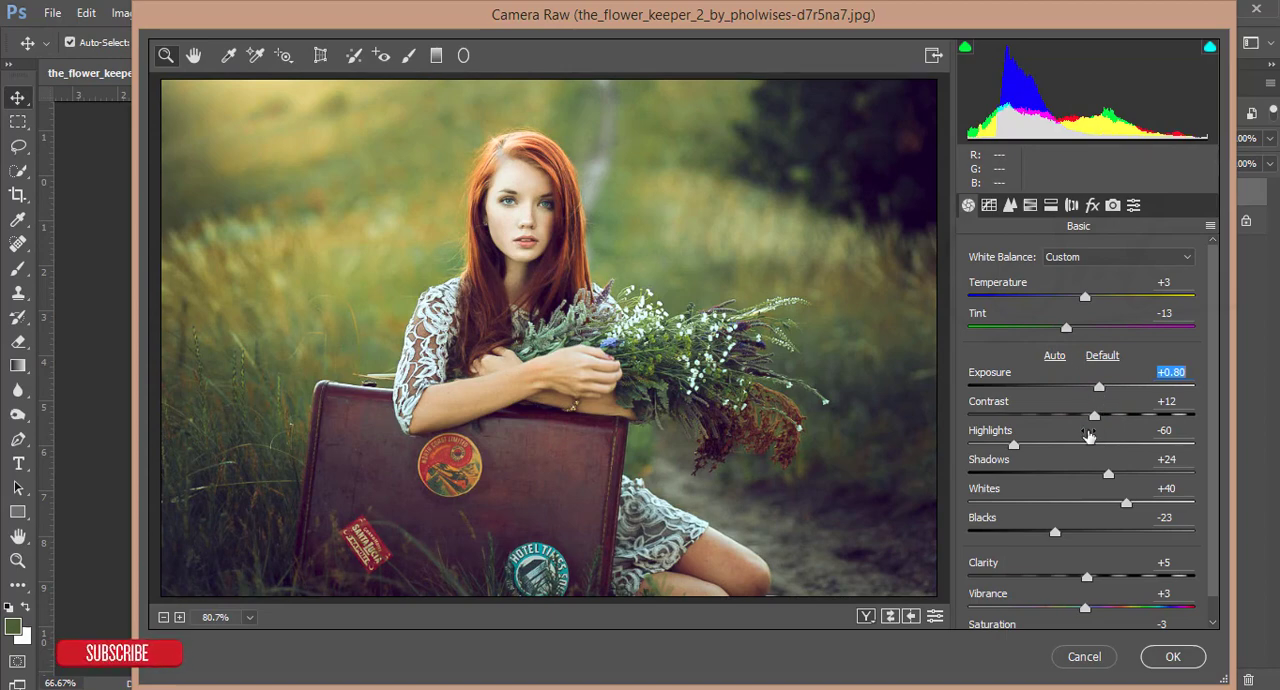
scroll(down, 3)
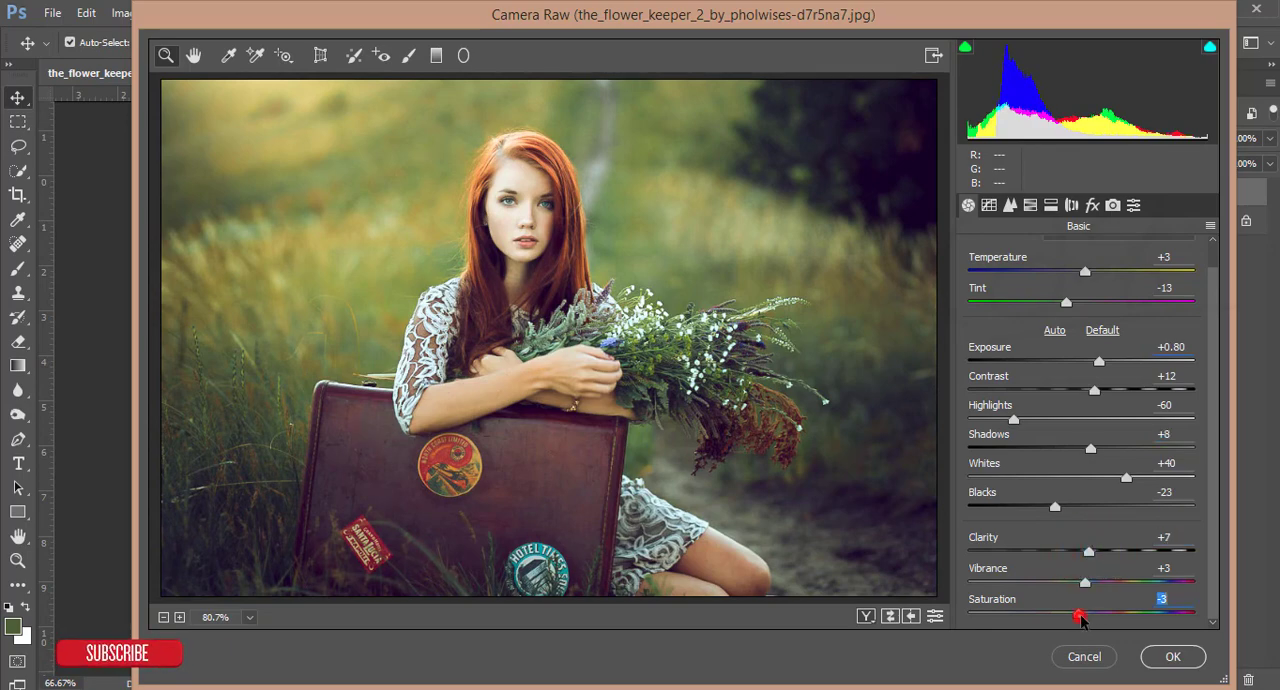
Step: Show the Red channel of the point tone curve, then the Detail and HSL panels
click(988, 205)
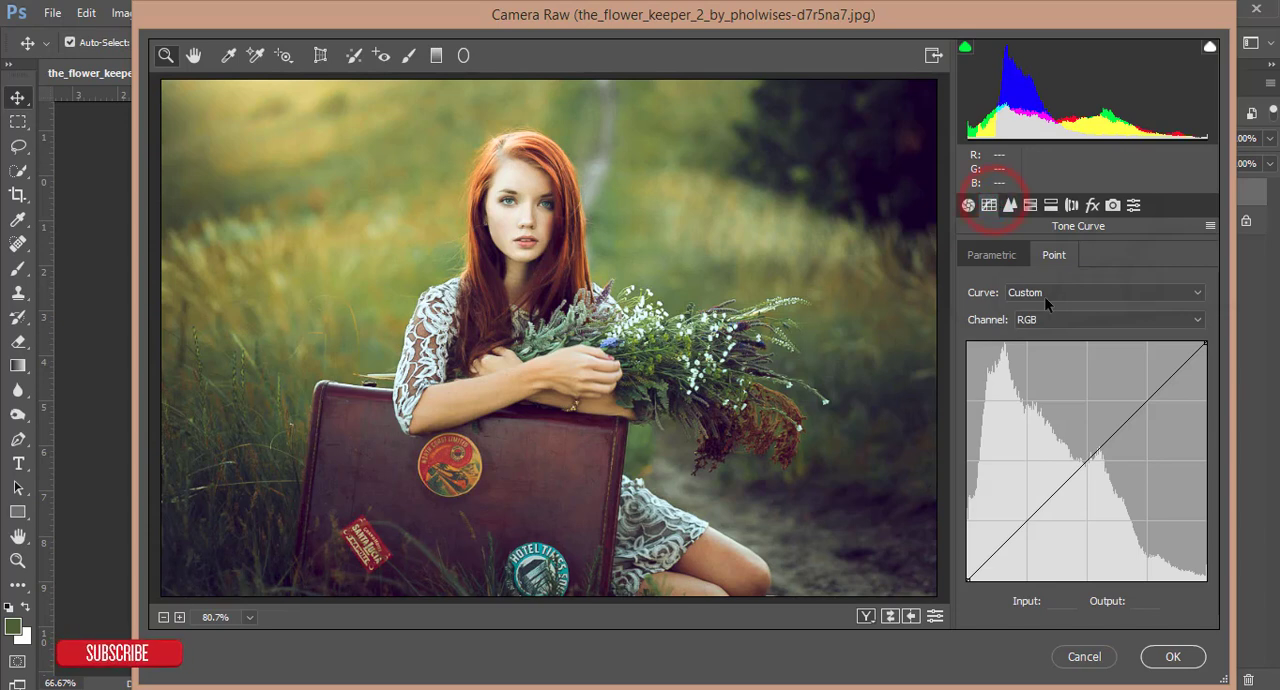
click(1105, 319)
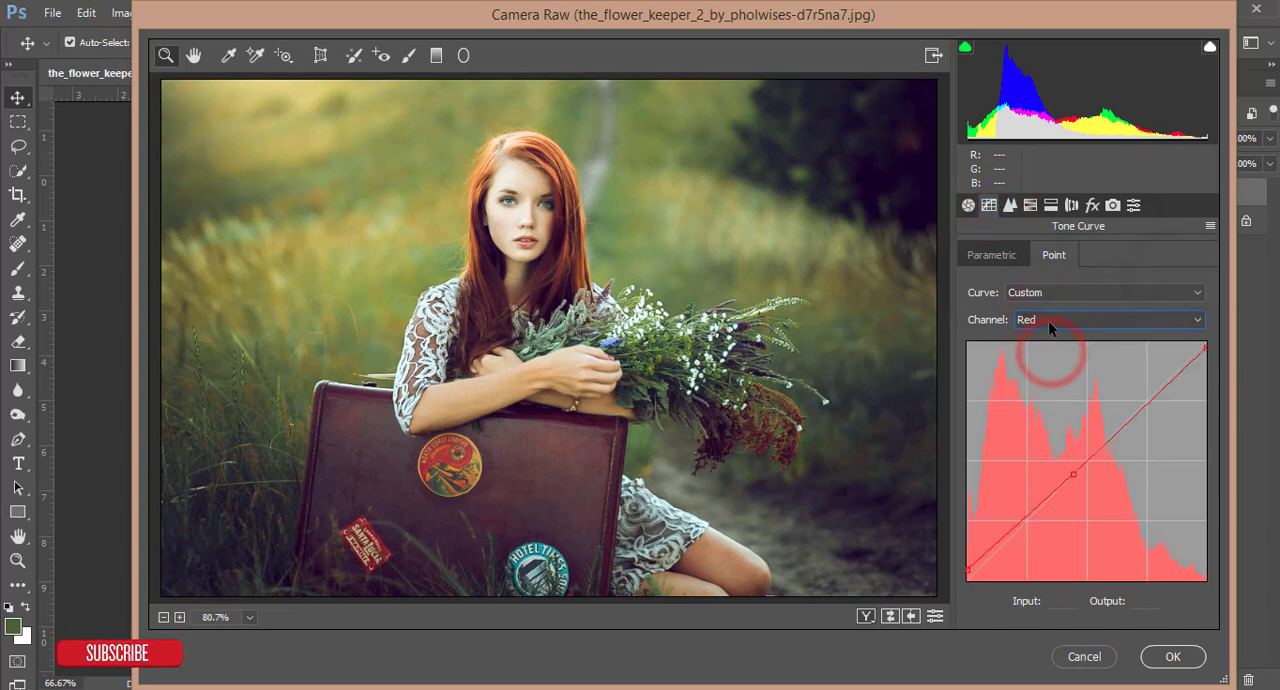
click(1109, 320)
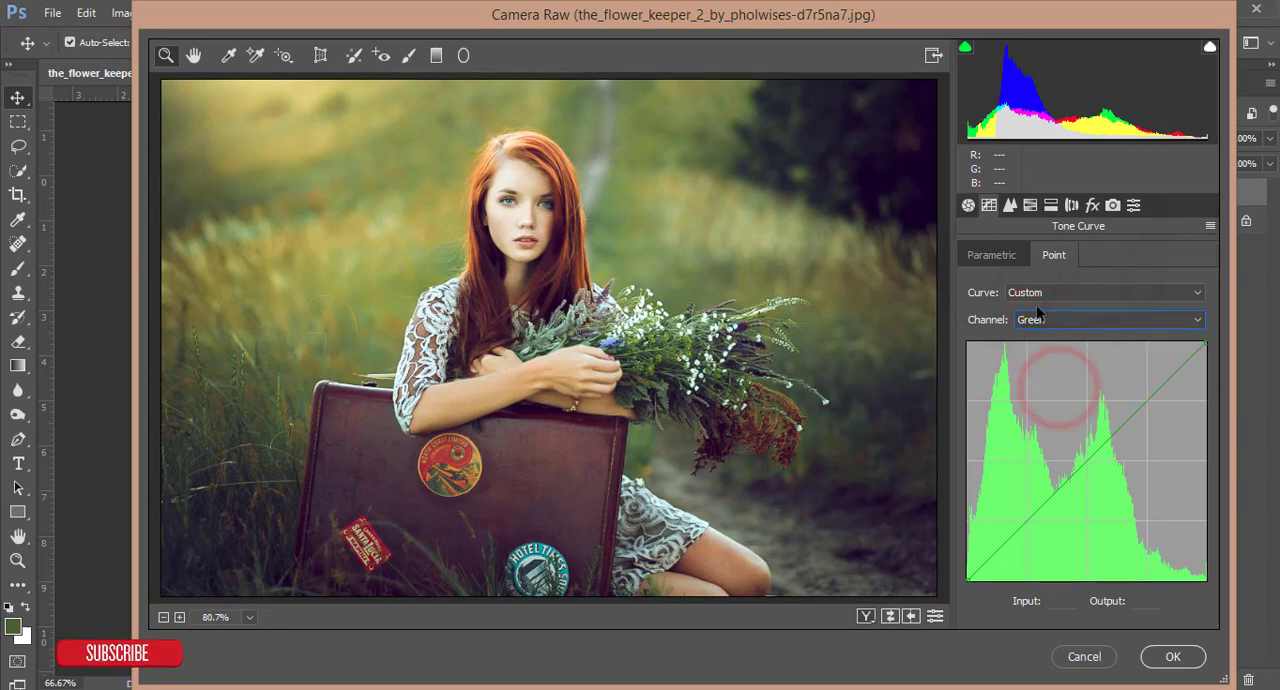
click(1108, 319)
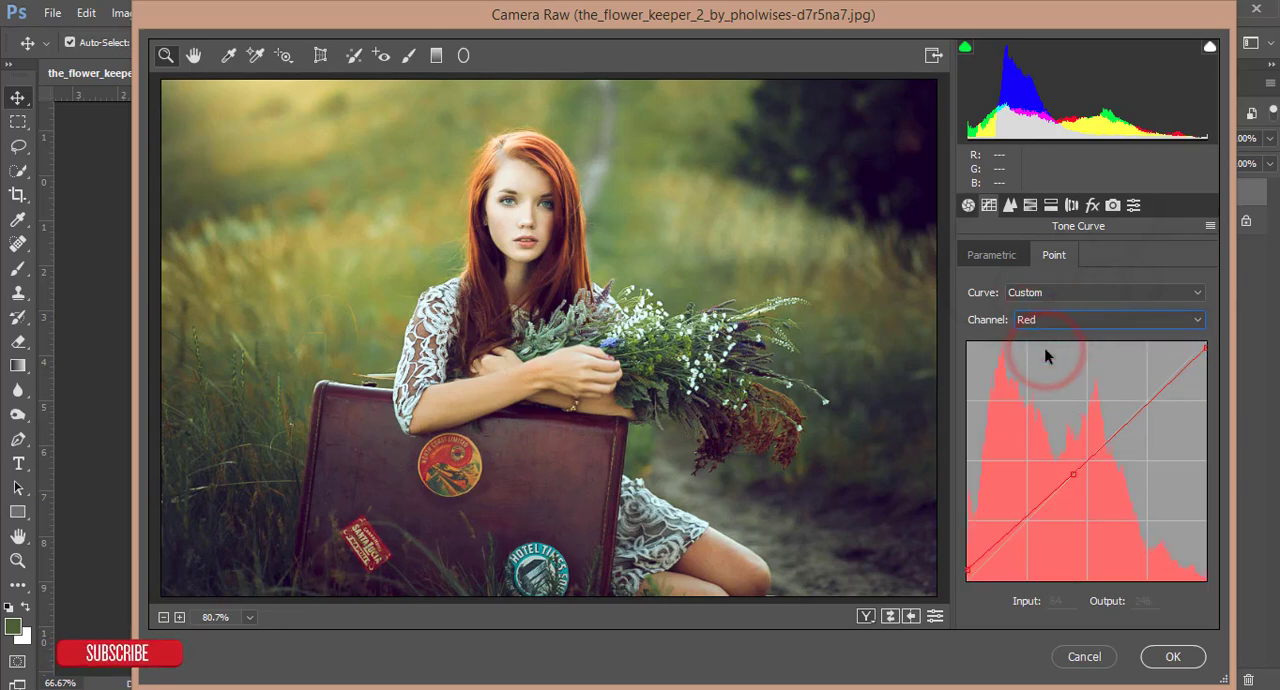
click(1009, 205)
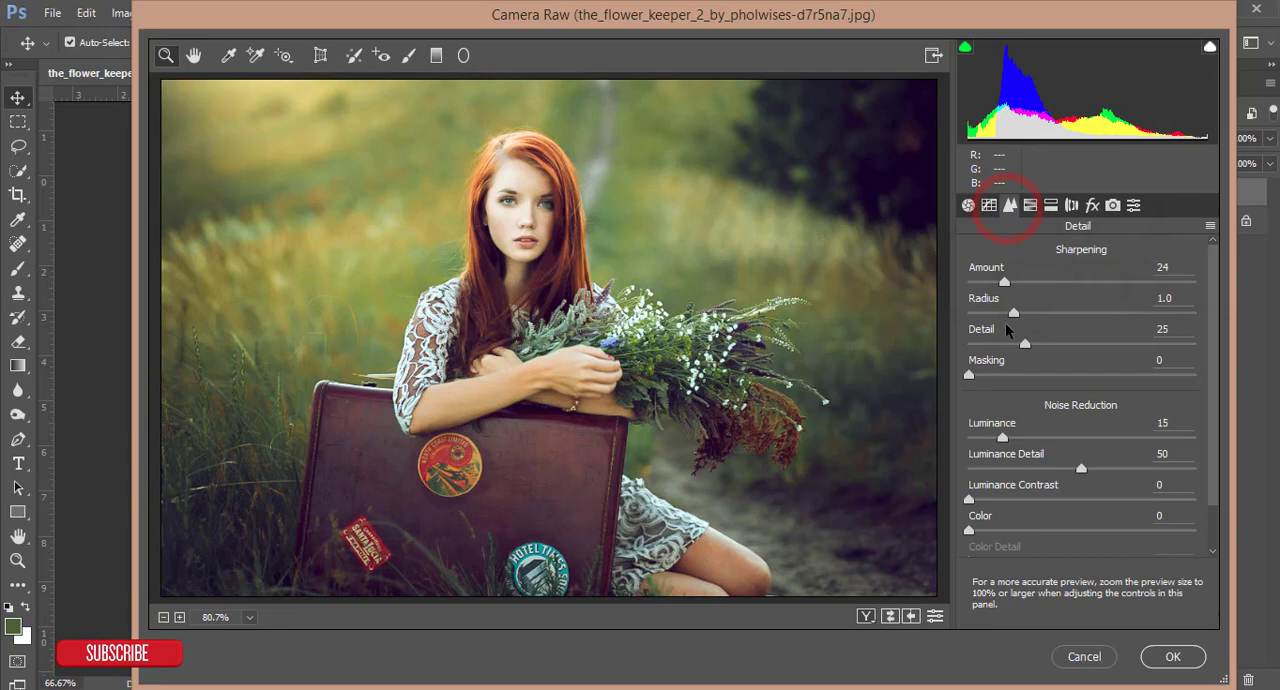
mouse_move(1053, 206)
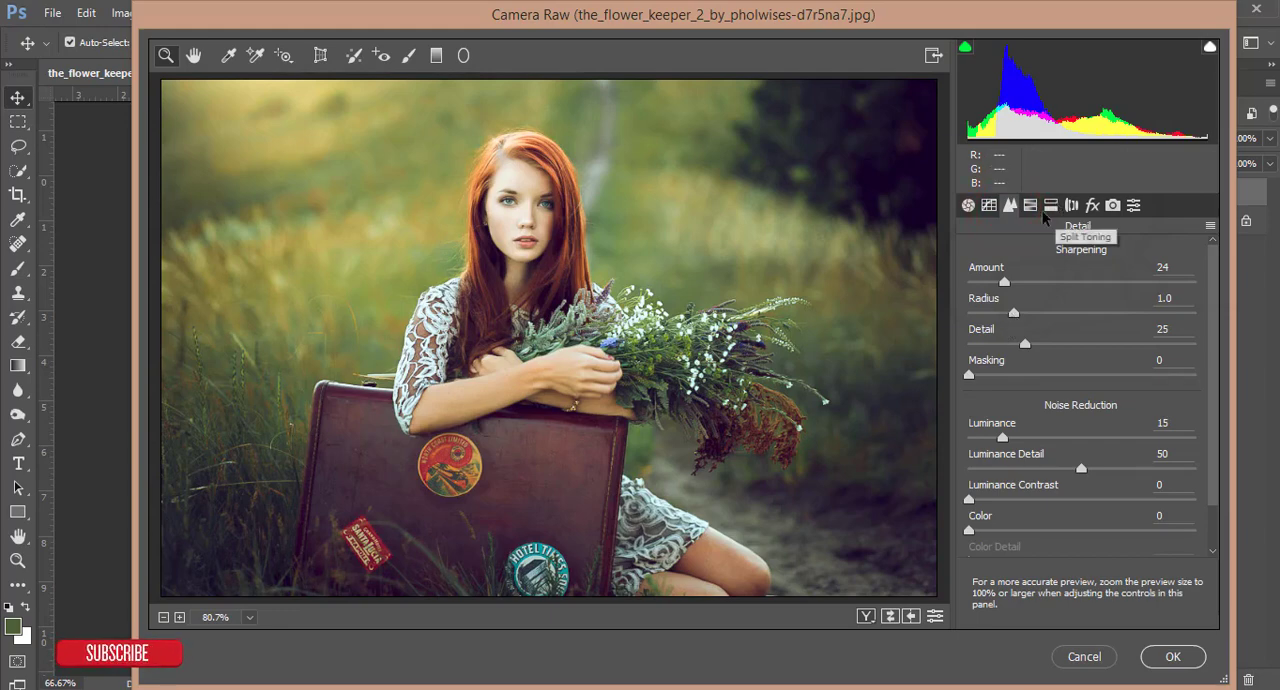
click(1029, 205)
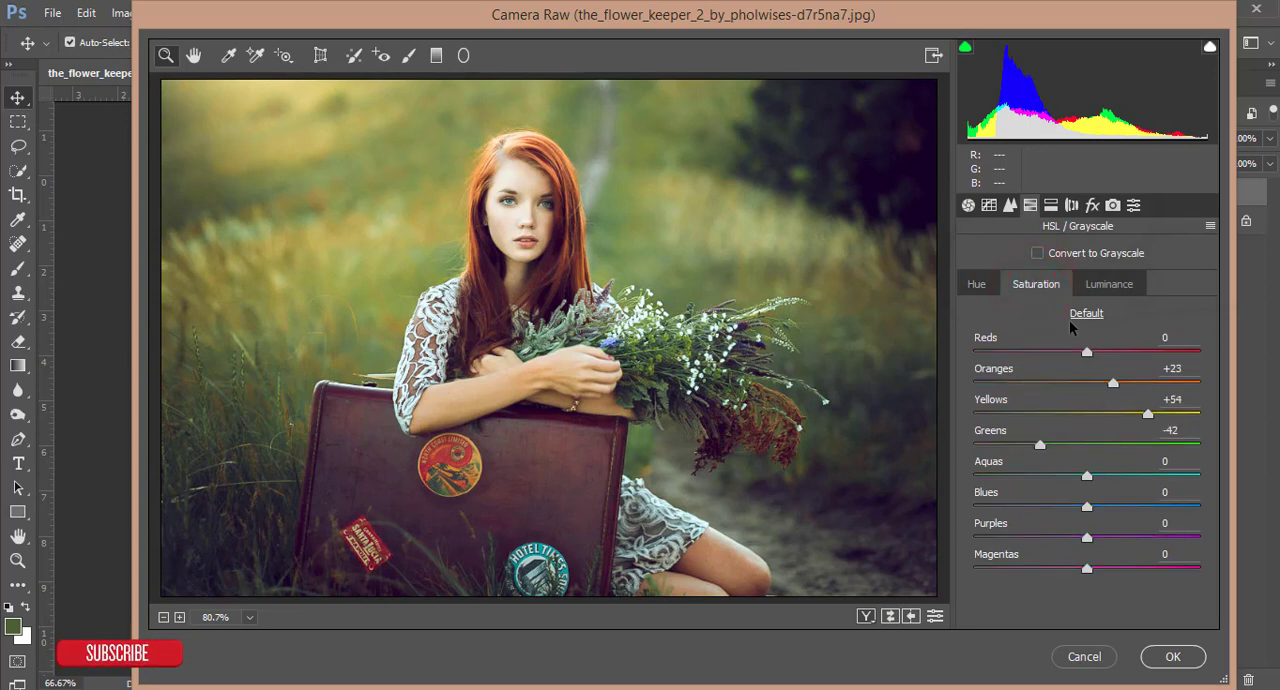
mouse_move(1076, 356)
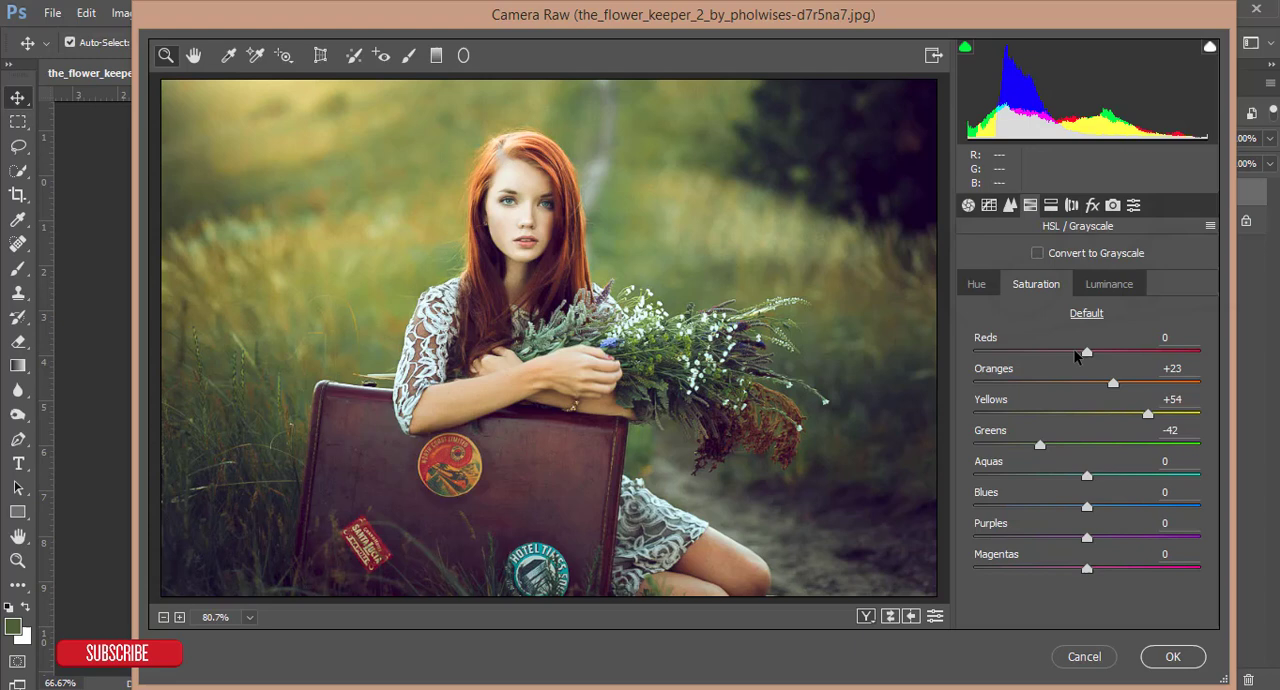
mouse_move(1007, 465)
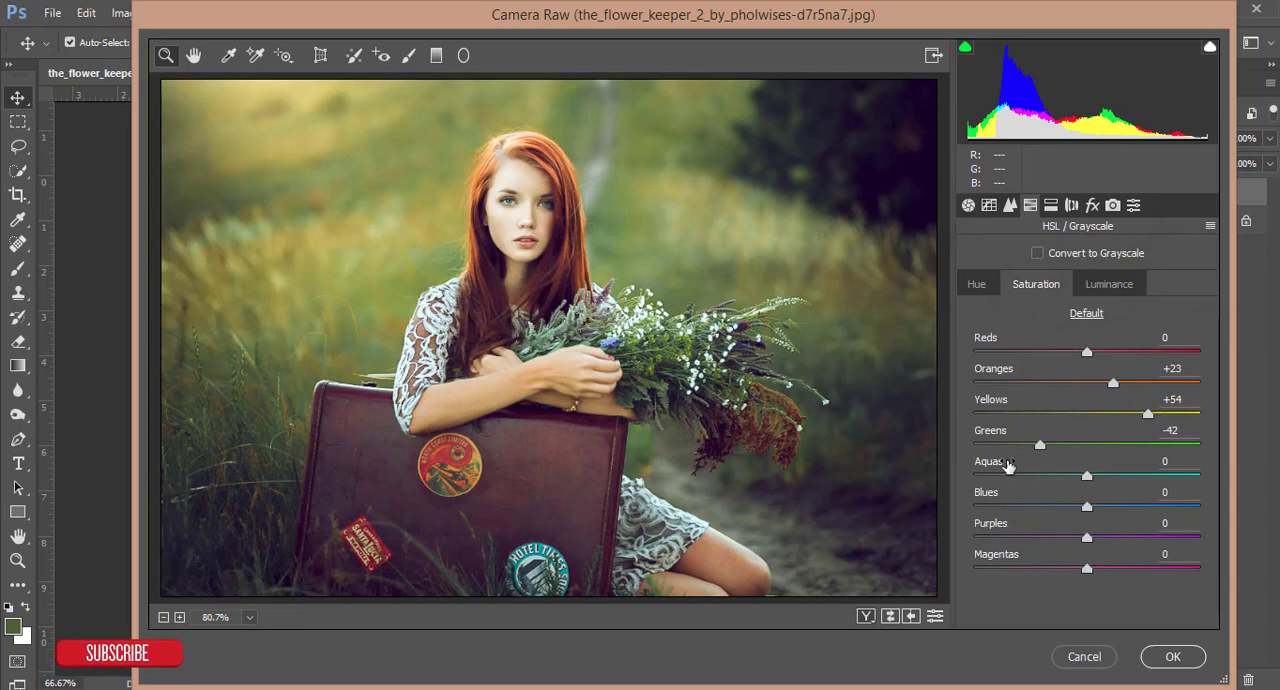
Step: Check HSL luminance values (reds −46, oranges +9, aquas +21) zoomed on the face
click(1109, 283)
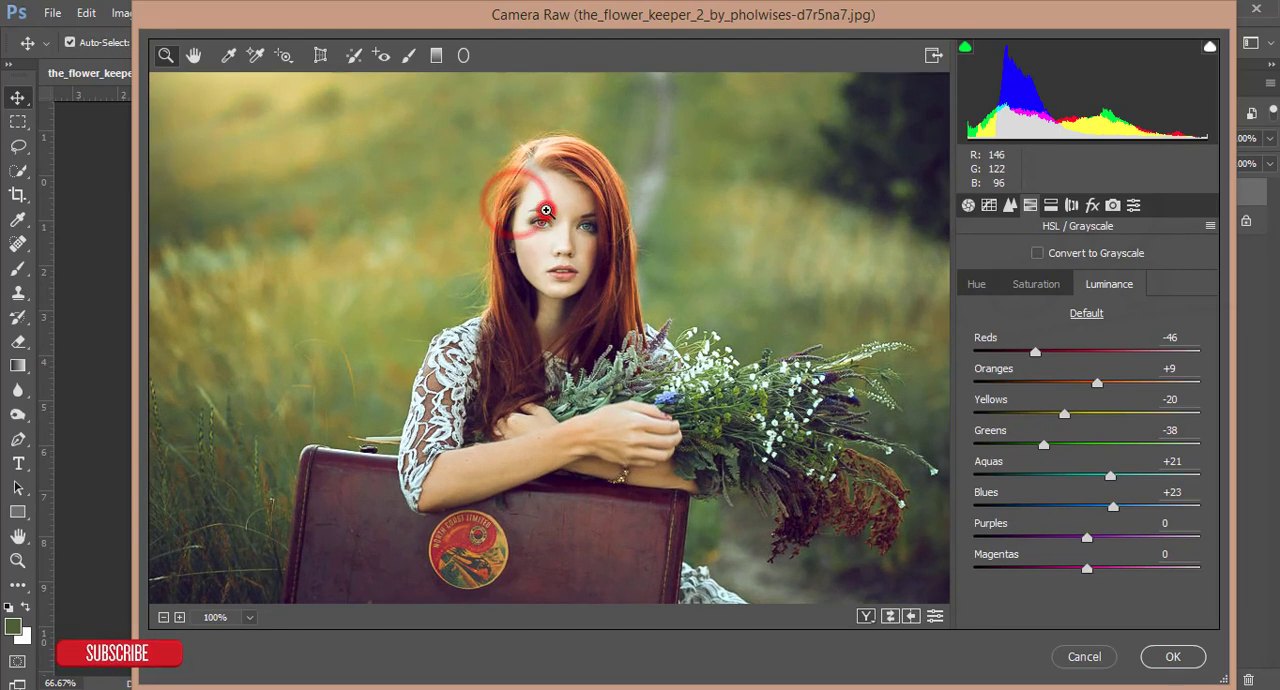
click(544, 208)
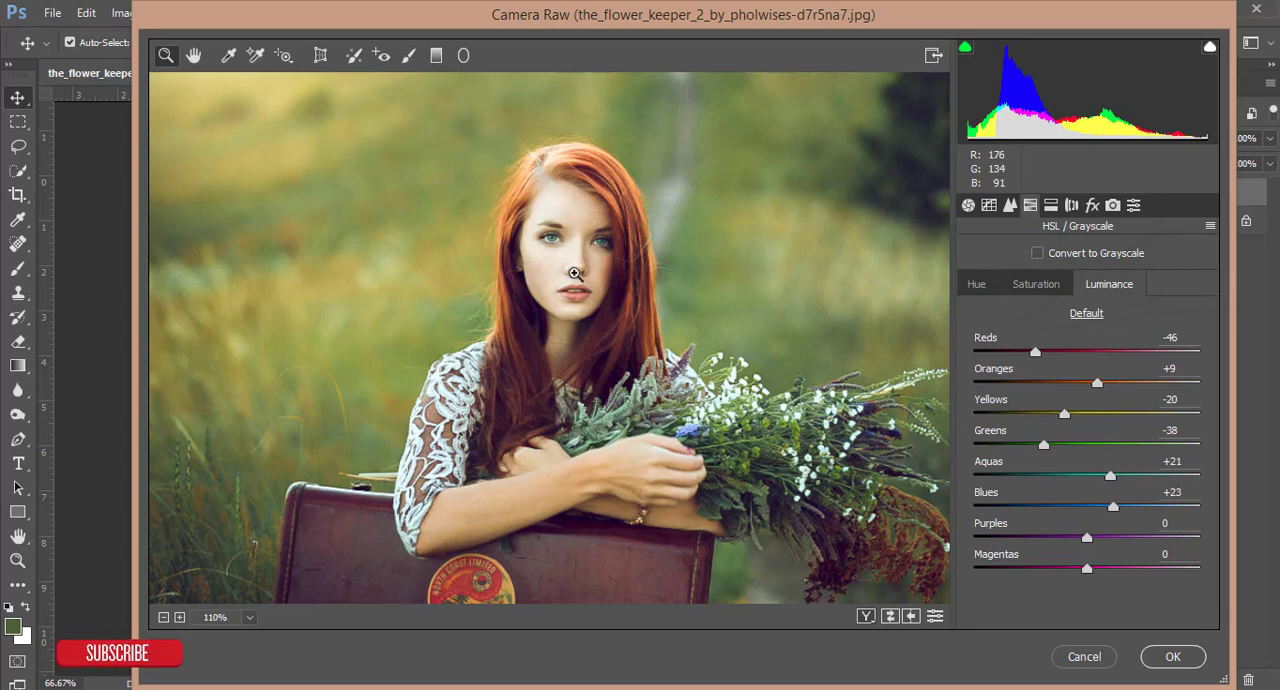
mouse_move(802, 409)
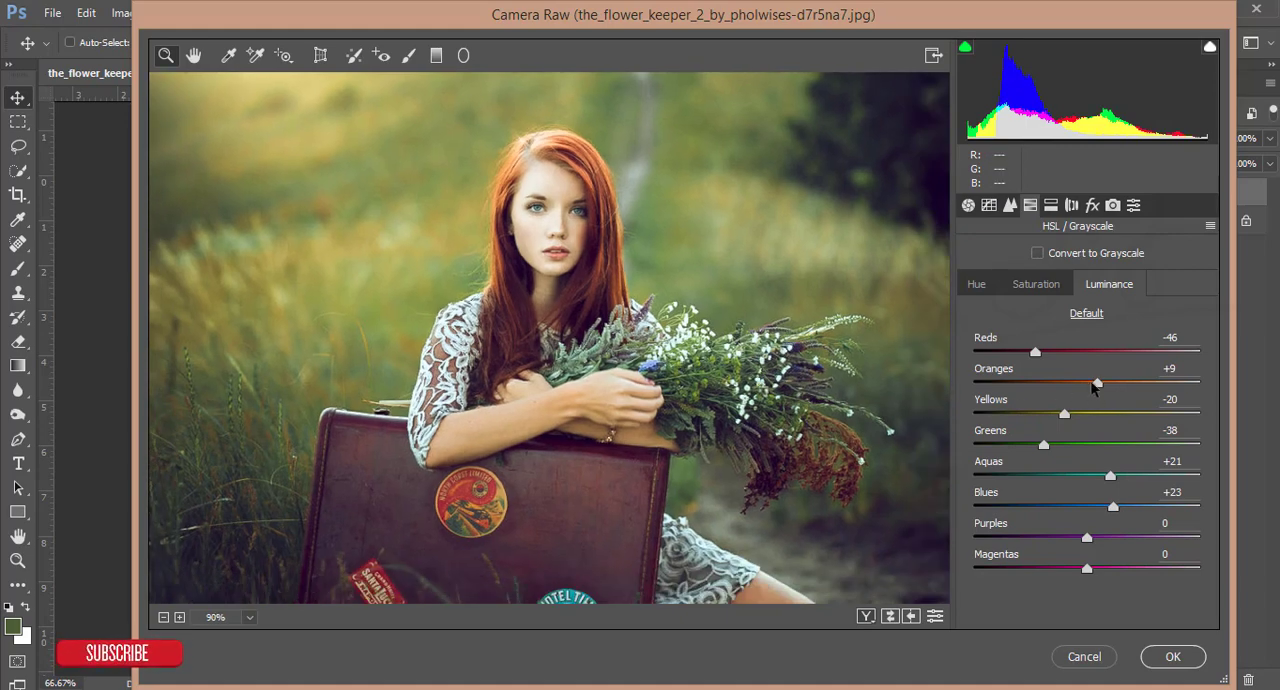
mouse_move(584, 322)
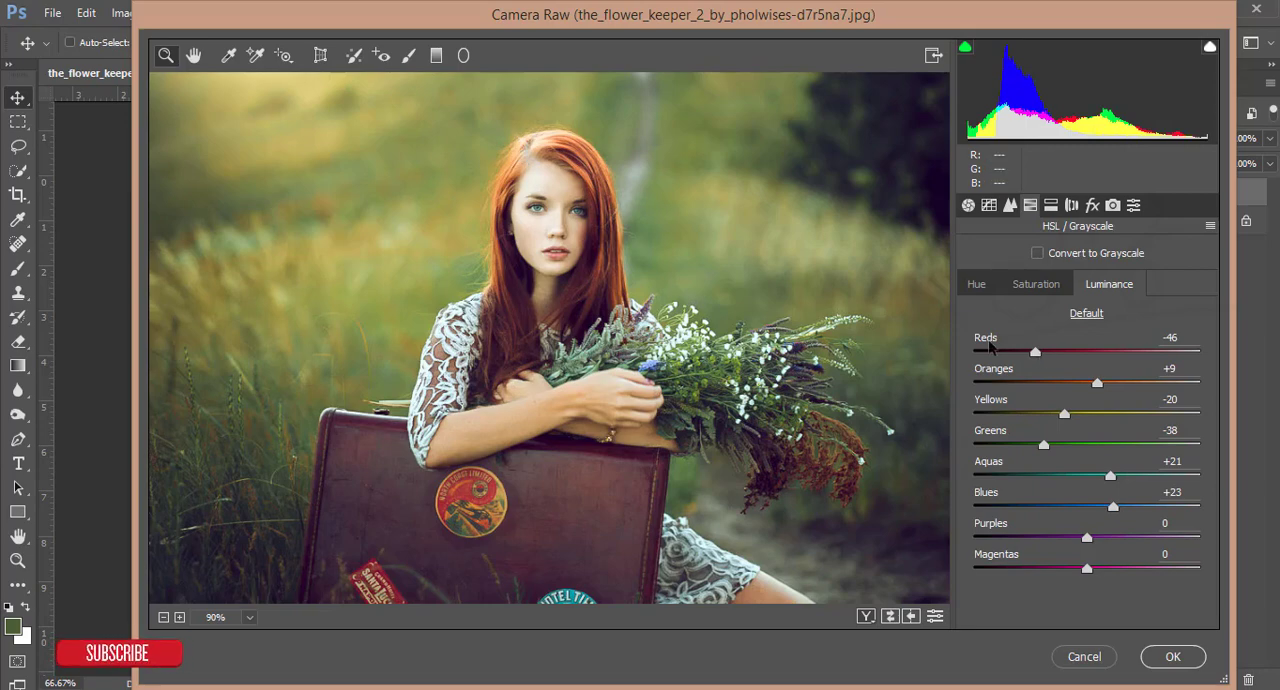
click(1052, 205)
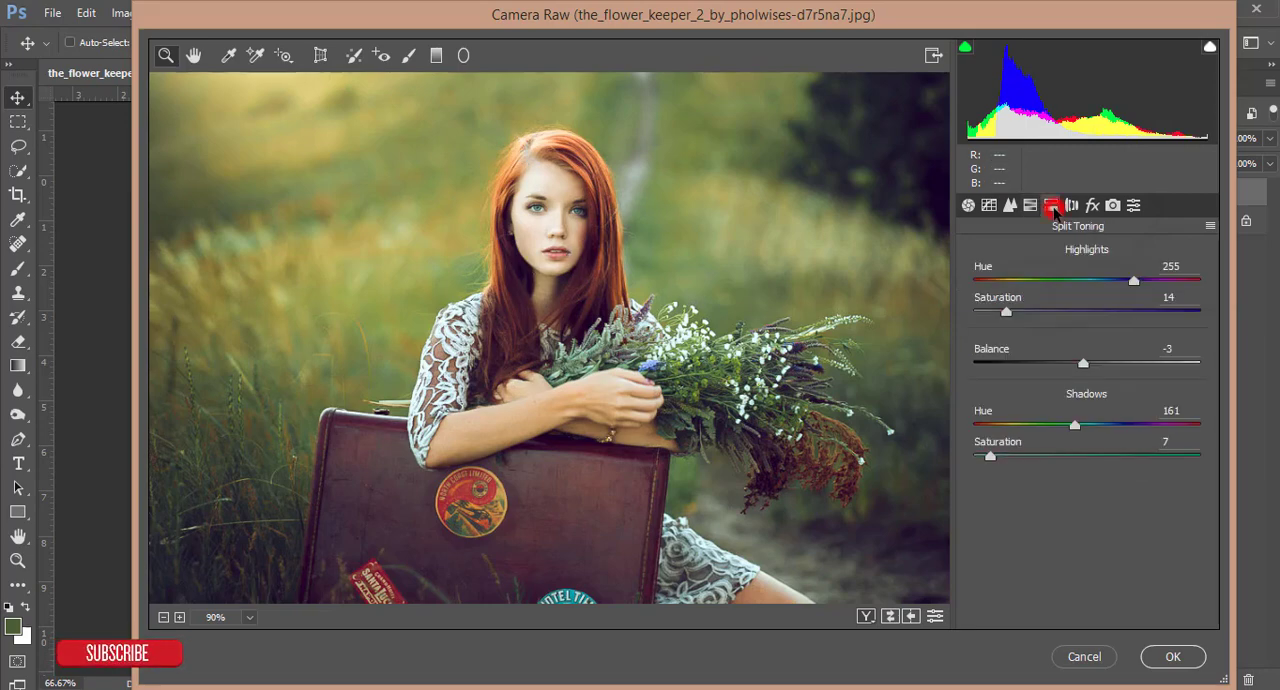
mouse_move(1054, 205)
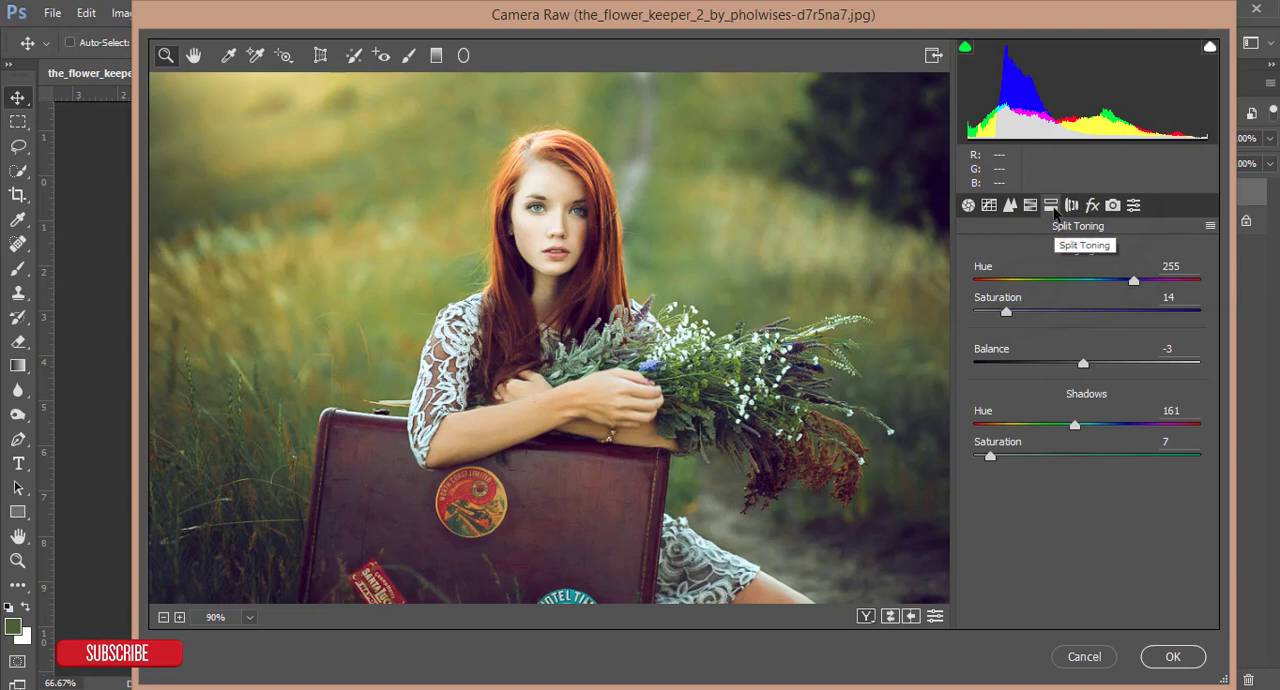
mouse_move(1137, 338)
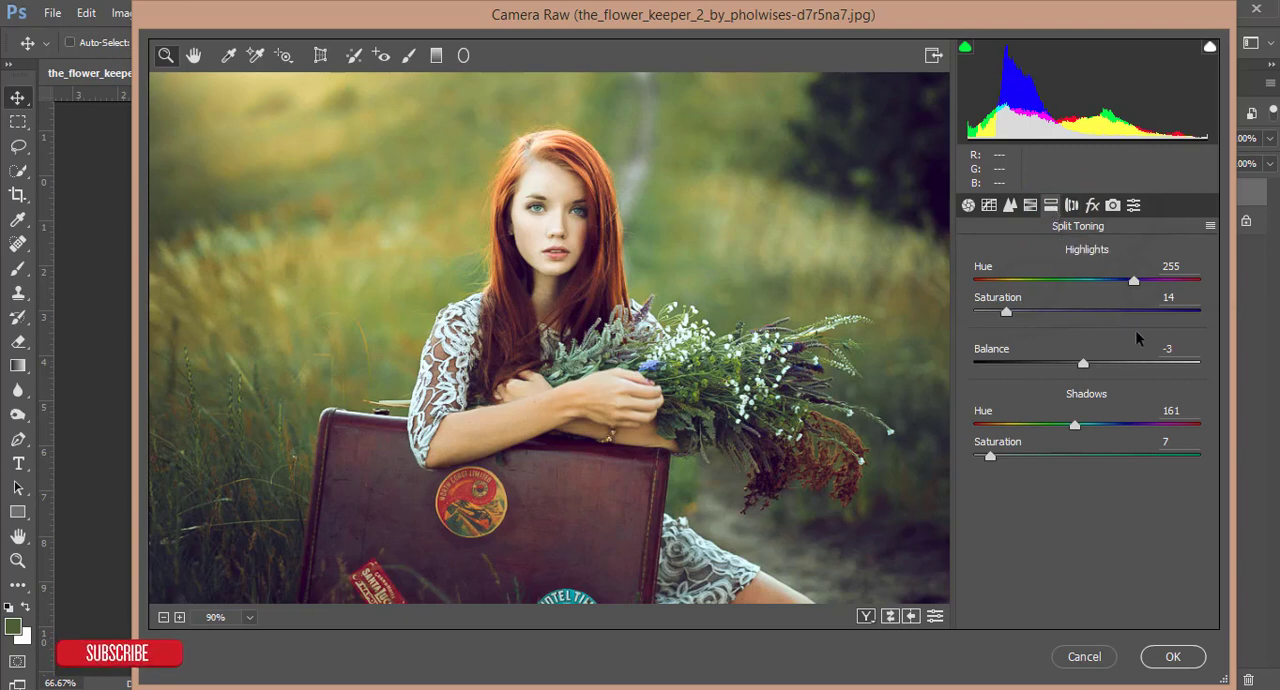
Step: Inspect the Shadows Saturation value of 7 in Split Toning, then view Lens Corrections
double_click(1170, 266)
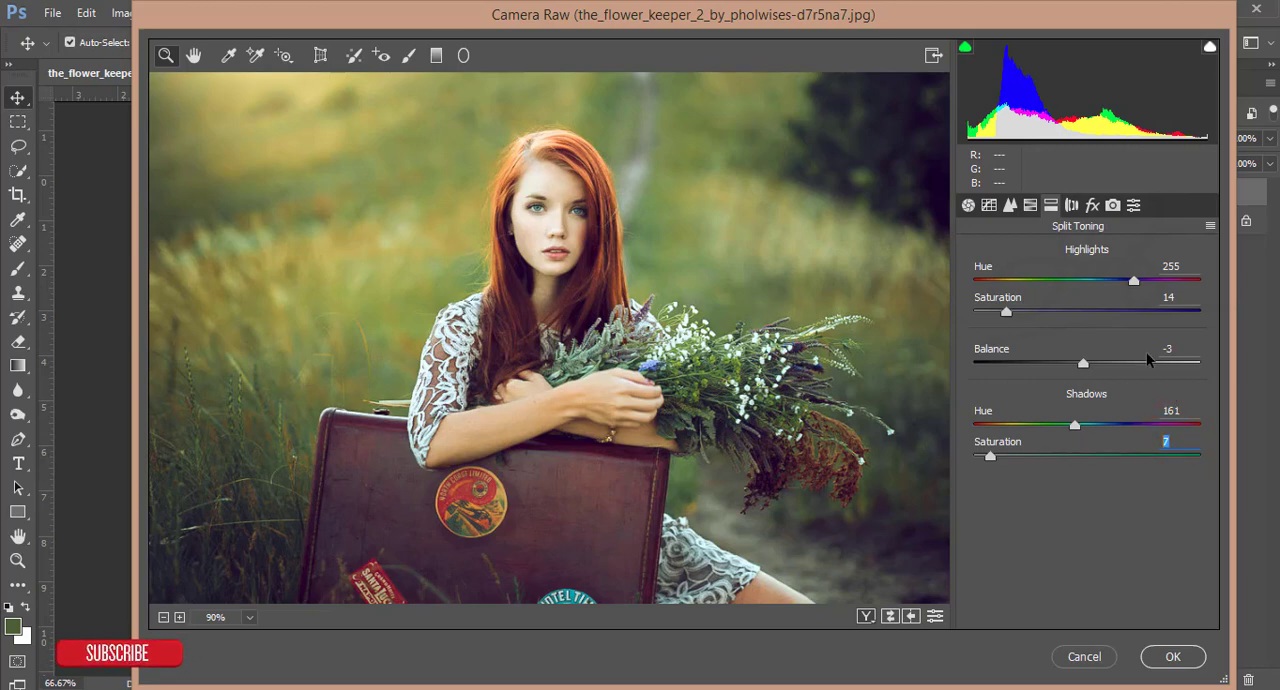
click(1071, 205)
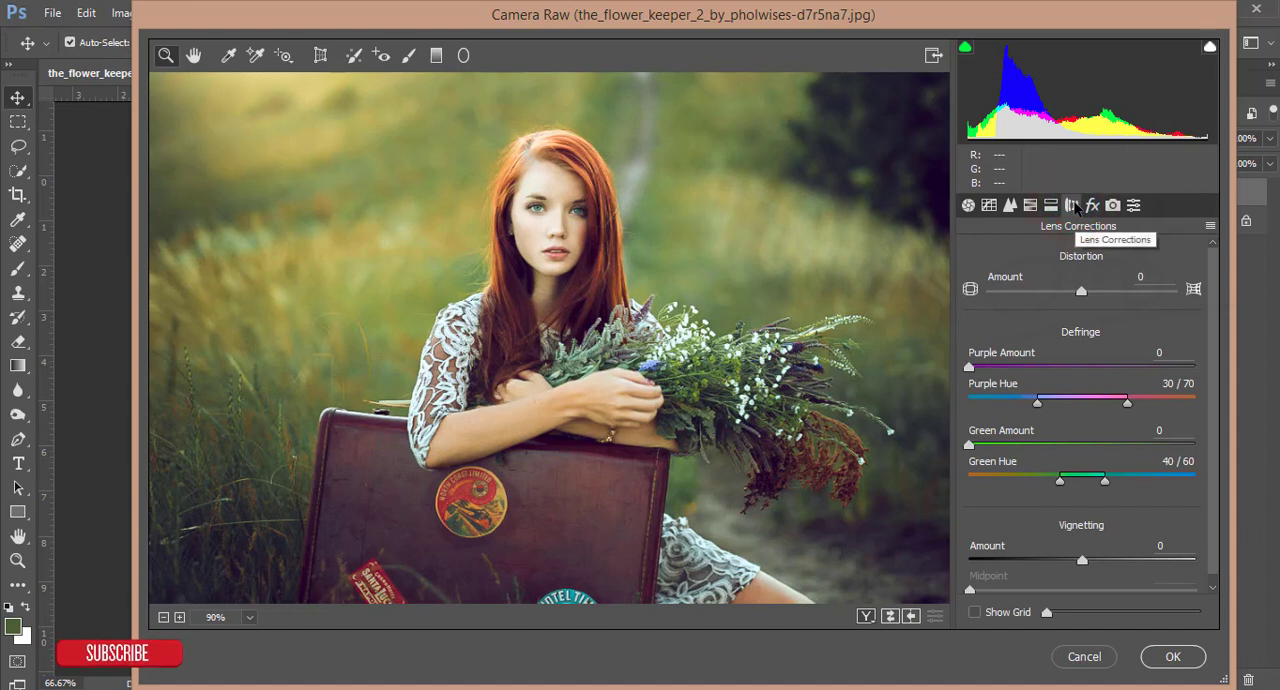
mouse_move(1118, 243)
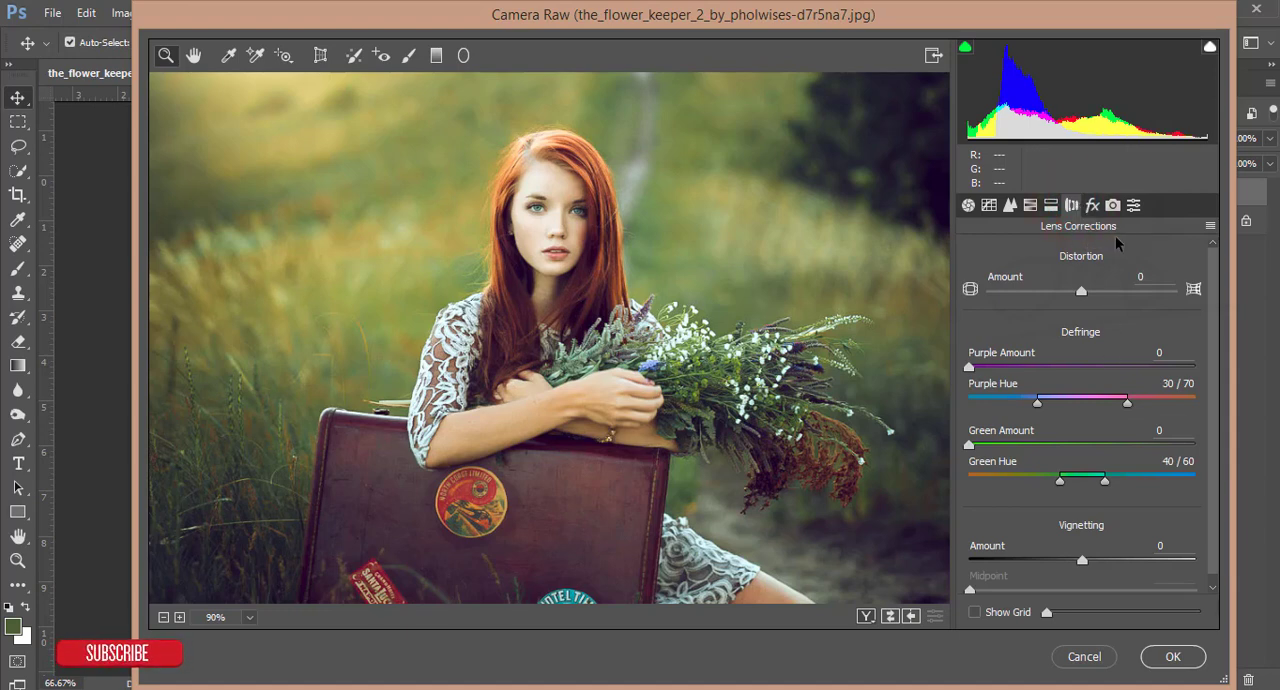
mouse_move(1037, 236)
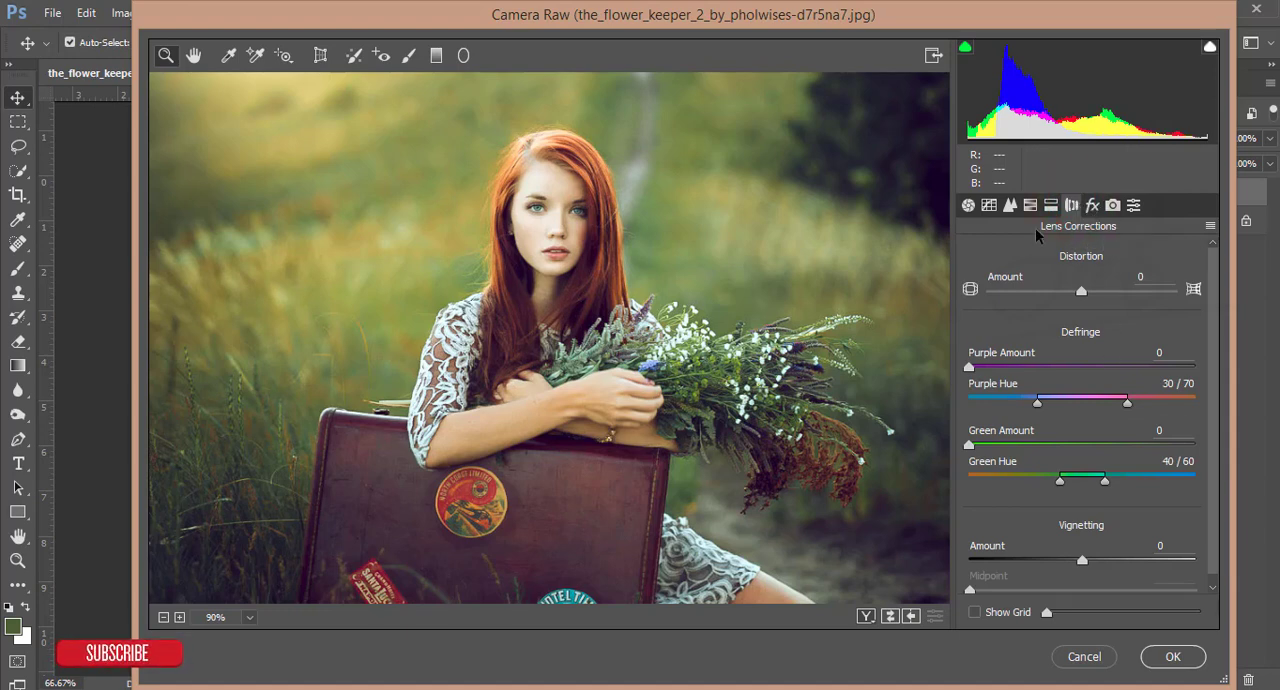
Step: Show the Effects panel with dehaze +7 and −12 post-crop vignetting
click(1091, 205)
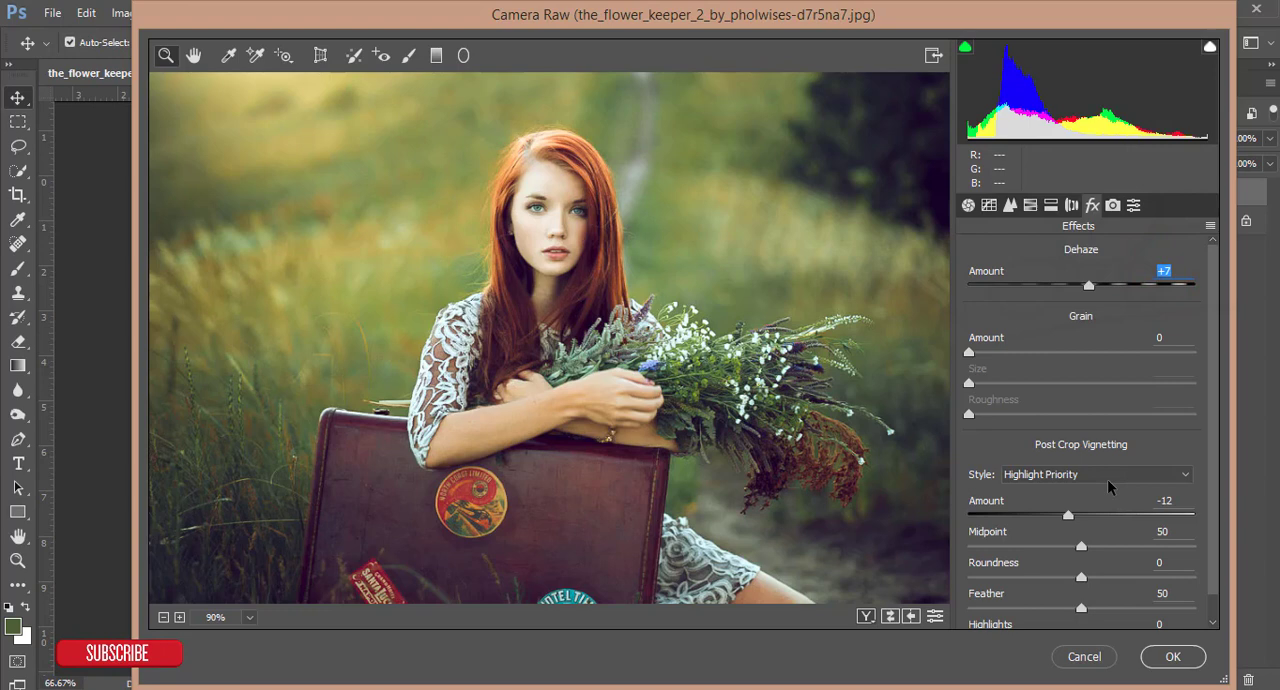
Step: Check the −12 highlight-priority post-crop vignette, then view the Camera Calibration values
scroll(down, 3)
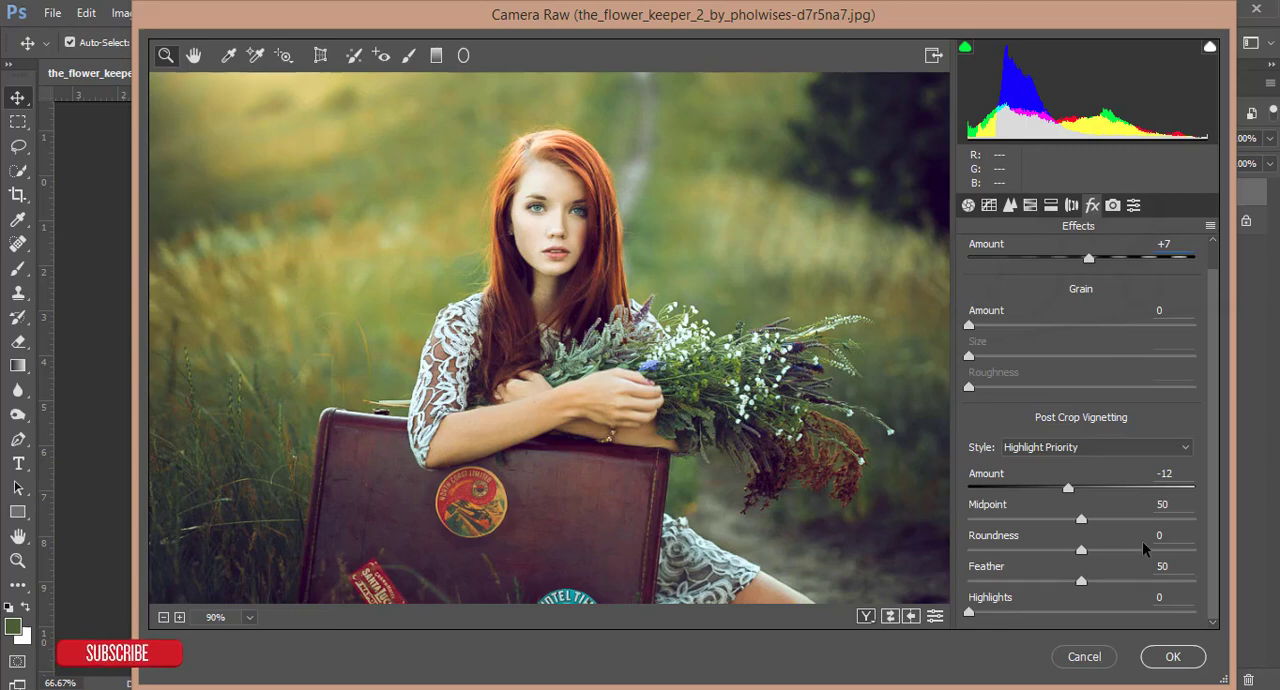
click(1112, 205)
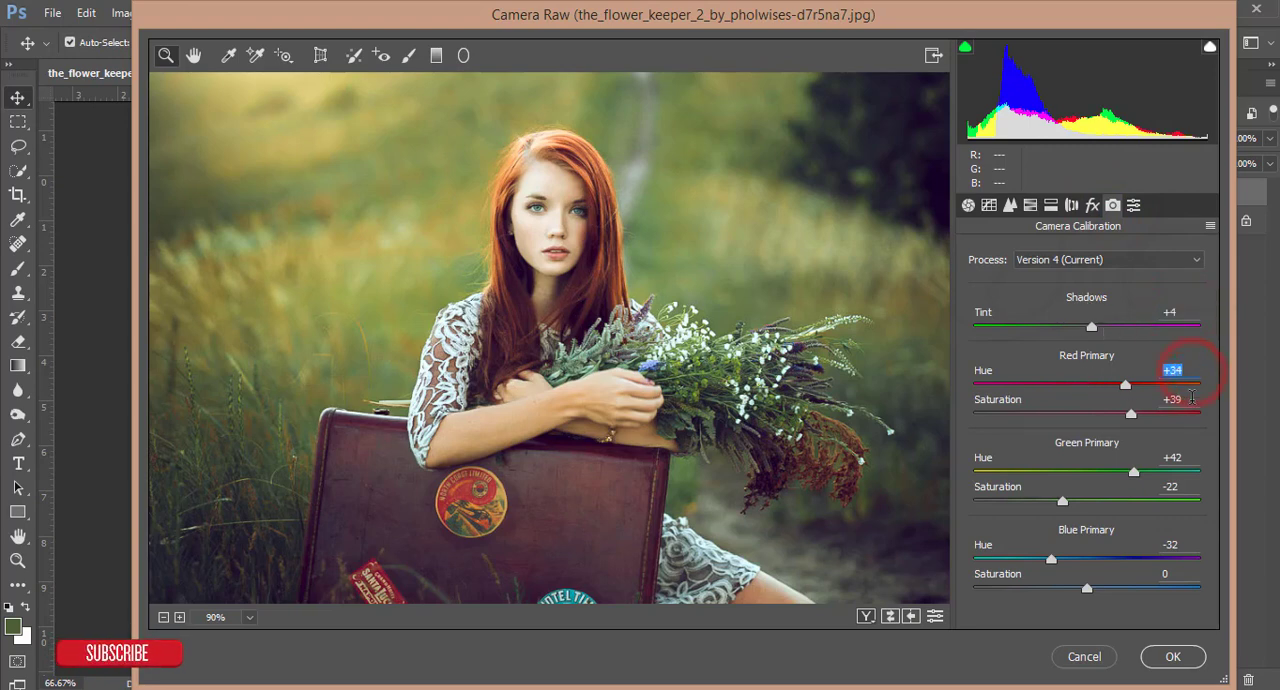
Step: Compare before and after, commit the grade to Background copy, and toggle that layer's visibility
click(1178, 400)
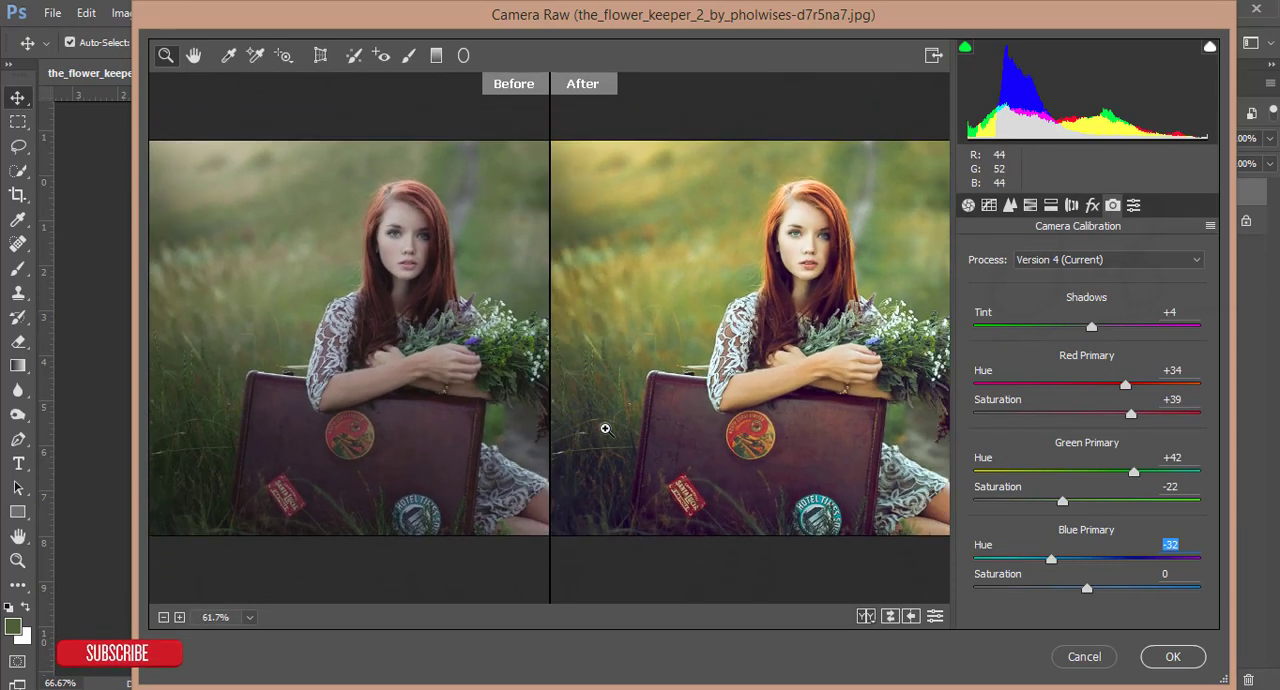
mouse_move(1172, 657)
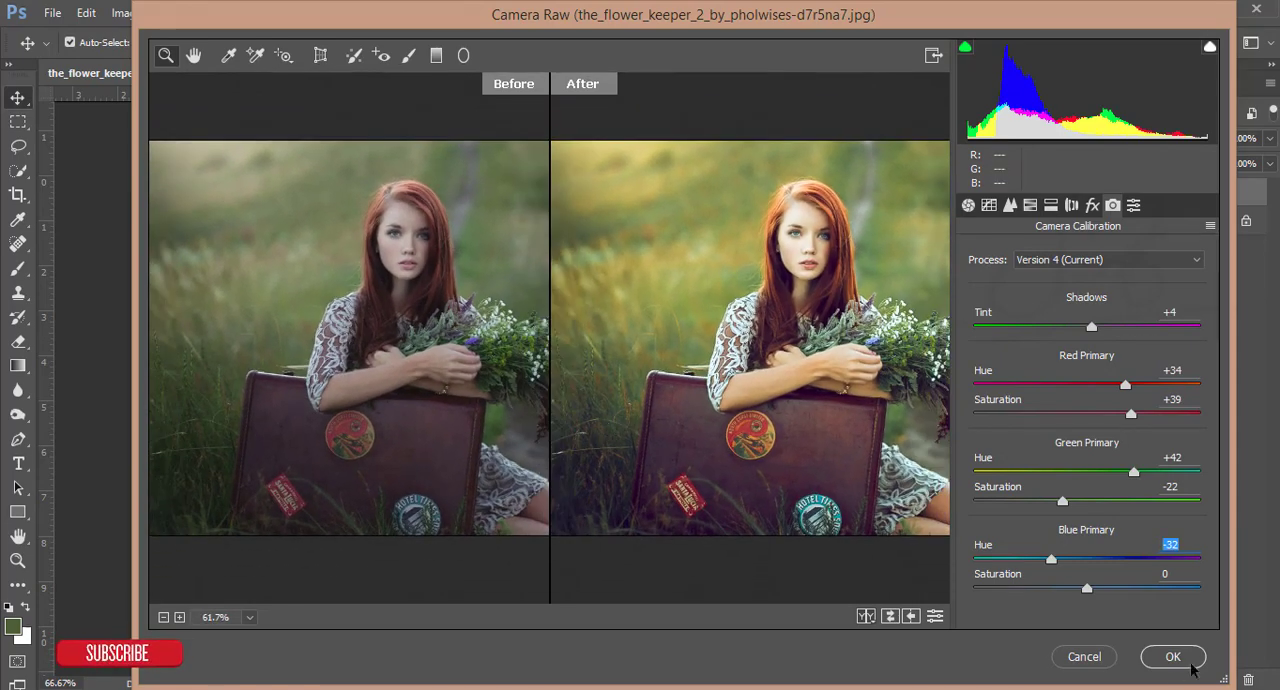
click(1173, 656)
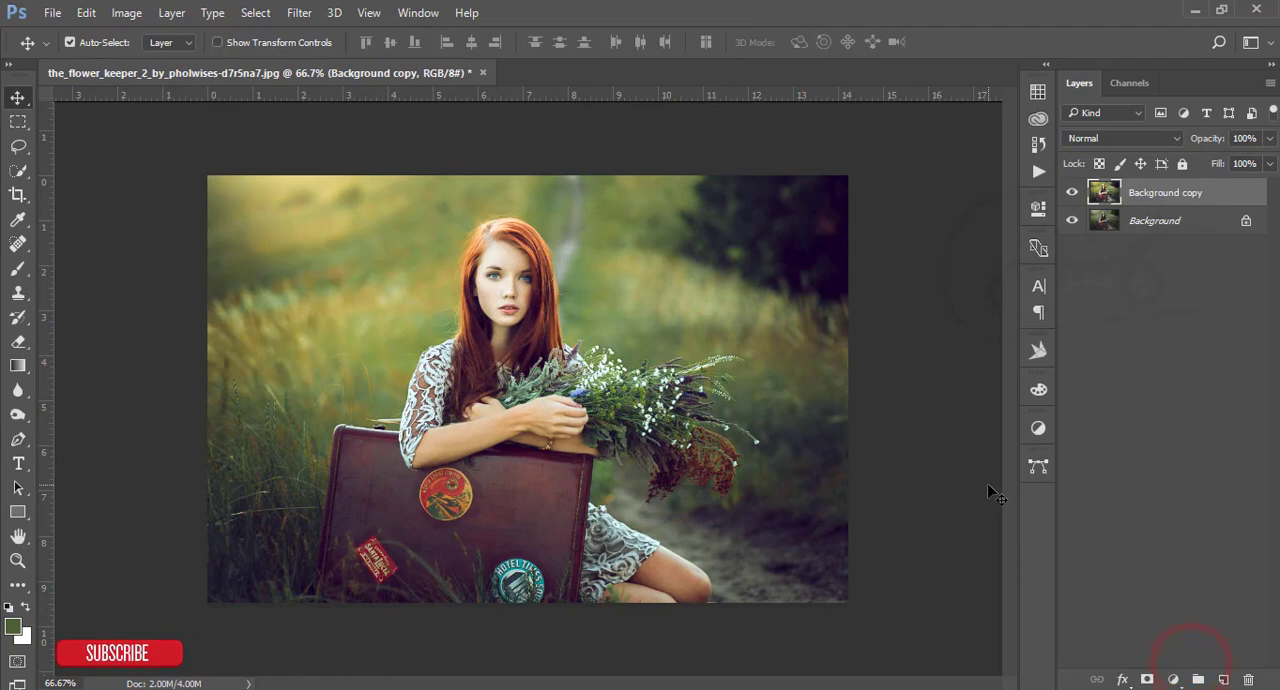
click(1071, 192)
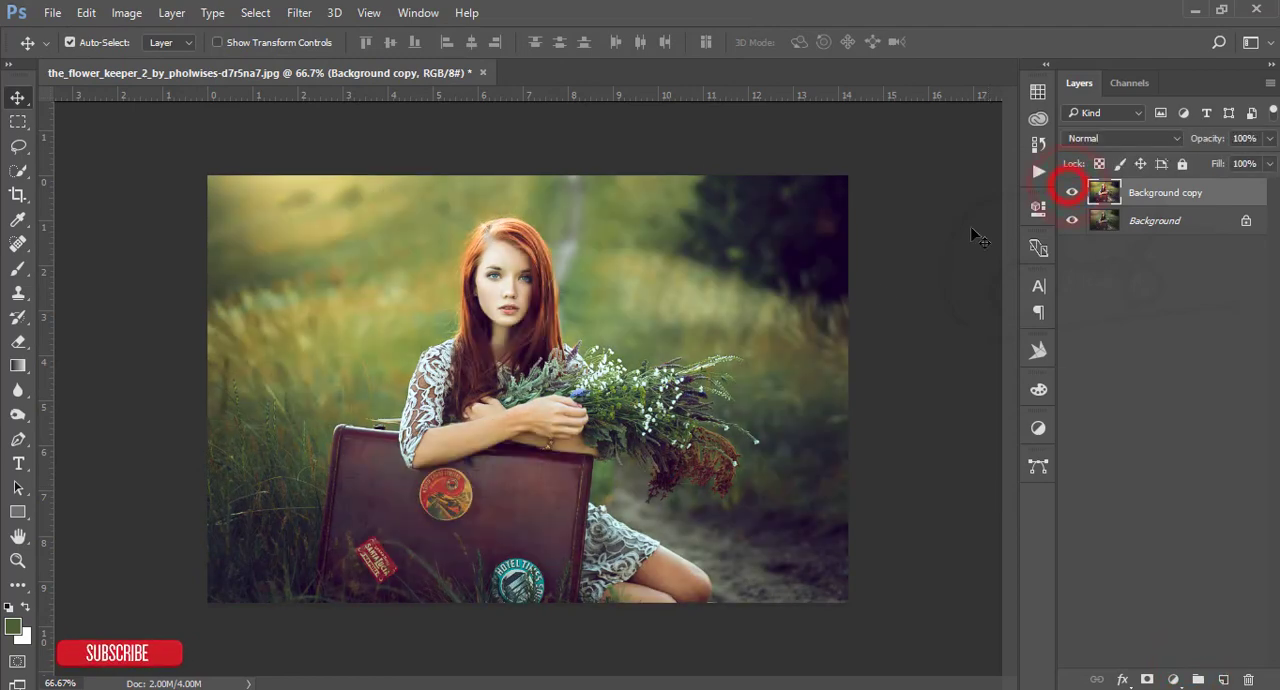